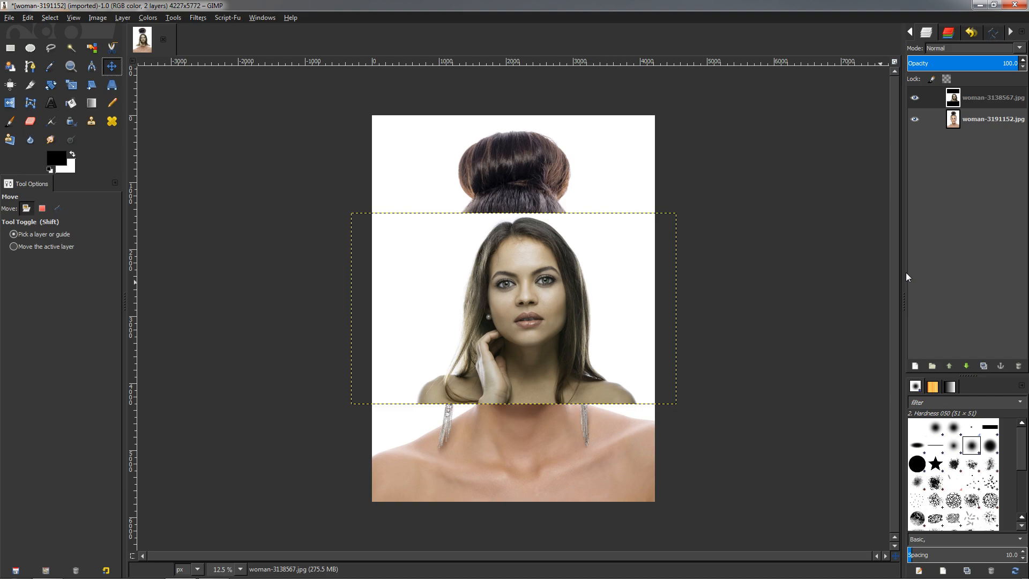
mouse_move(521, 312)
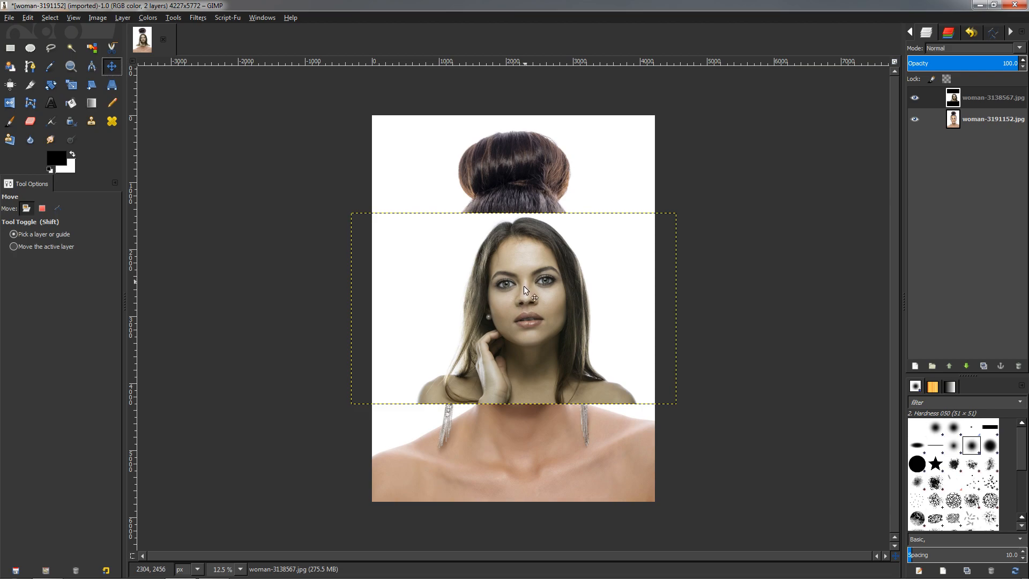
Drag the top woman-3138567 layer a little to the left with the Move tool.
drag(525, 288, 479, 426)
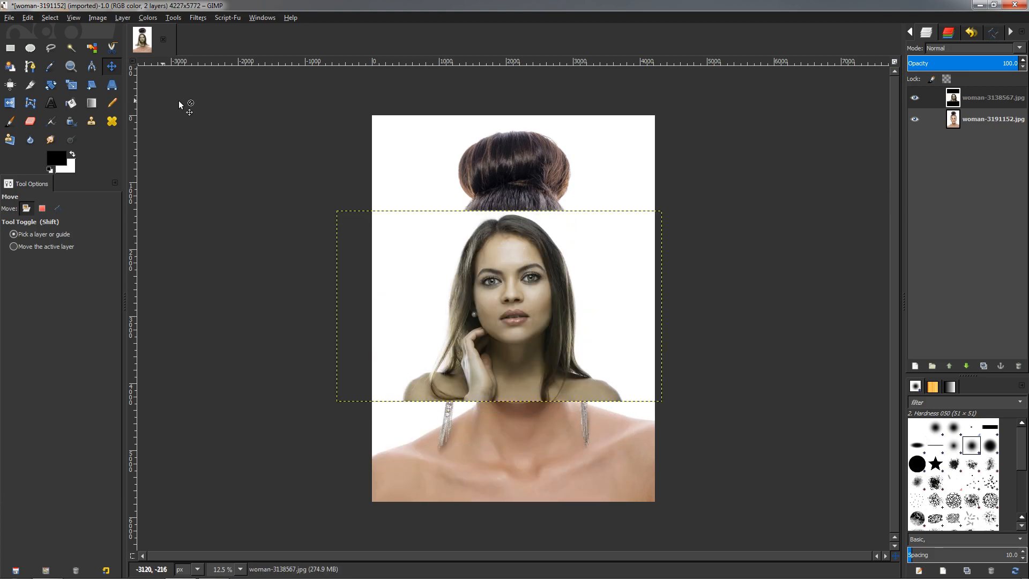
Scale the woman-3191152 layer down to 2700 × 3687 px with aspect linked.
click(71, 85)
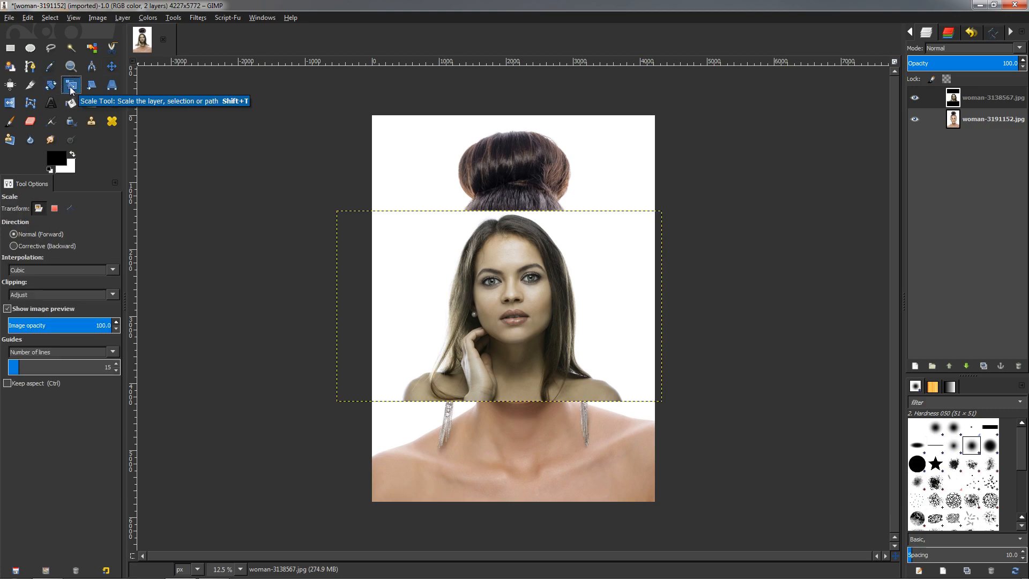
click(992, 119)
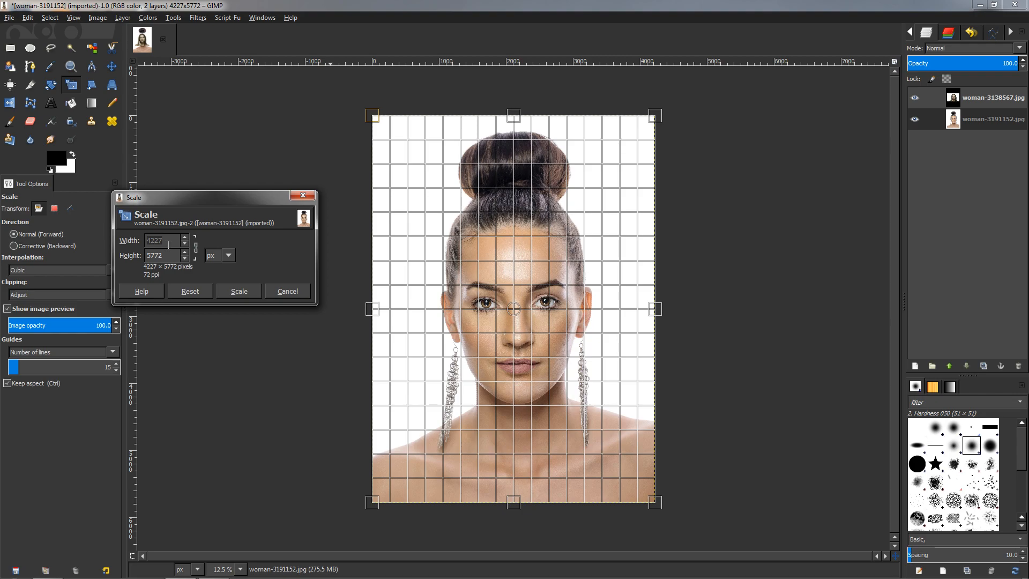
text(2700)
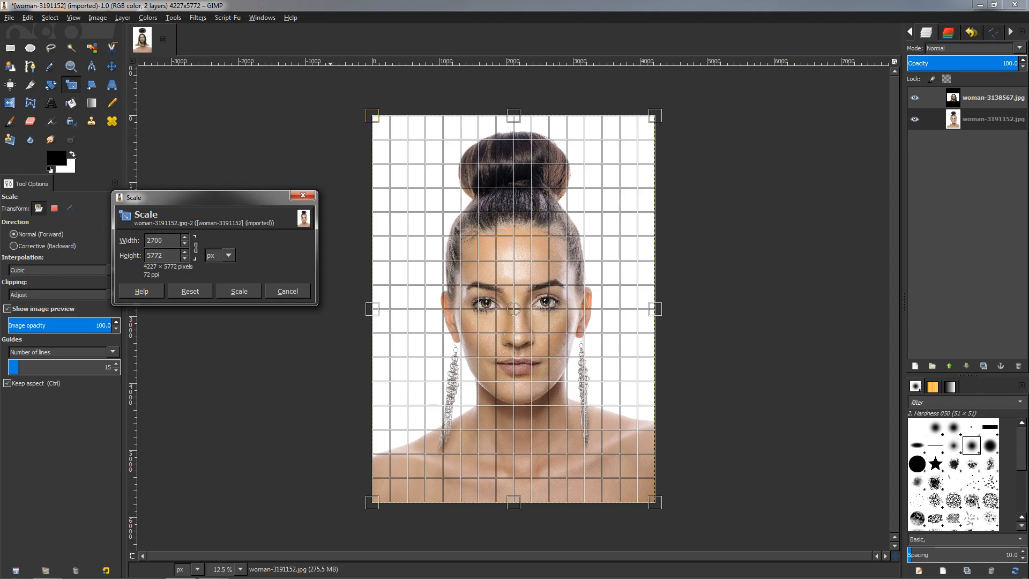
mouse_move(433, 295)
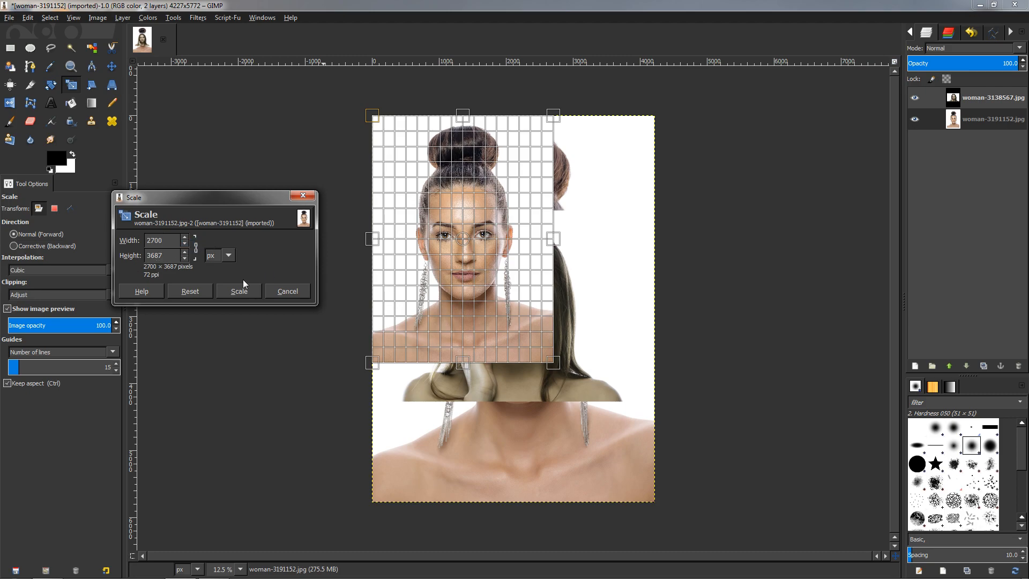
click(238, 290)
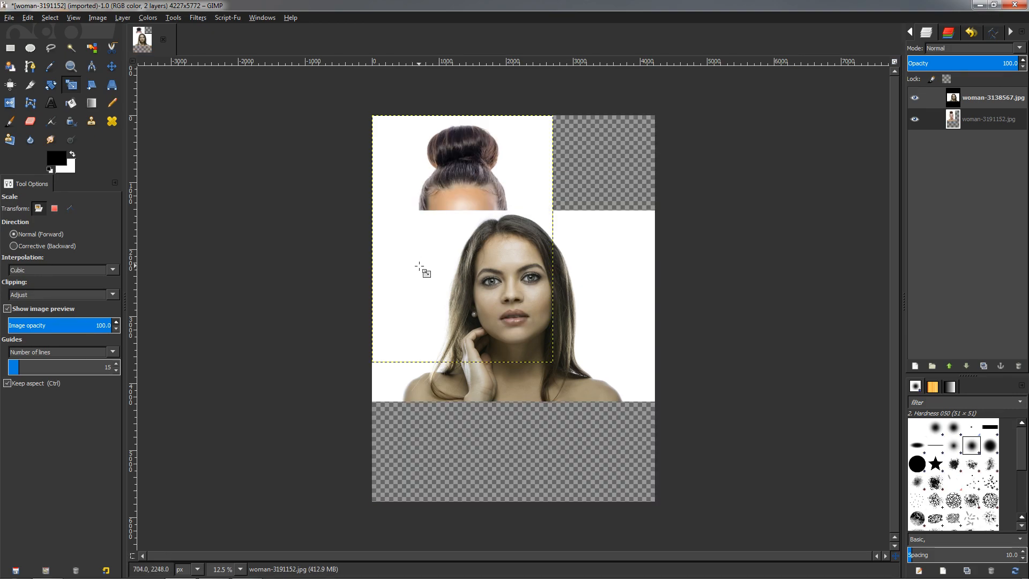
Move the woman-3138567 layer up and left over the scaled face.
click(112, 67)
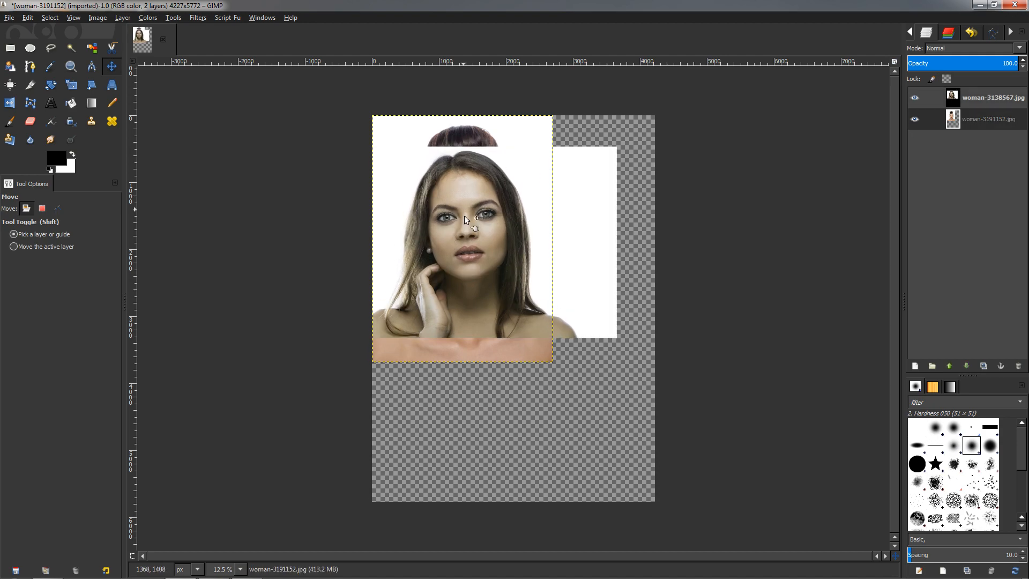
click(70, 104)
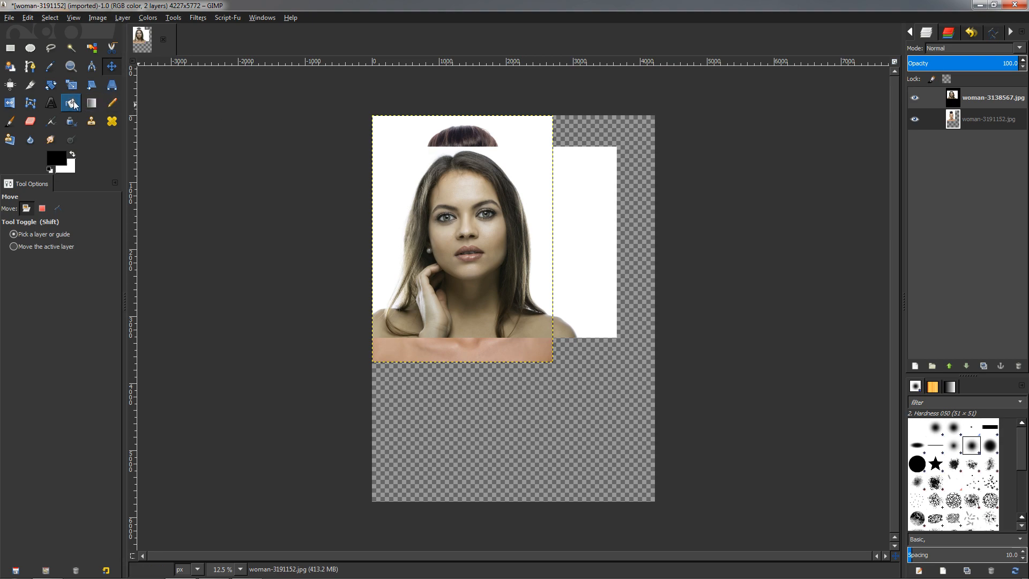
Crop the canvas to a 2688 × 3672 px rectangle over the scaled layer.
click(71, 103)
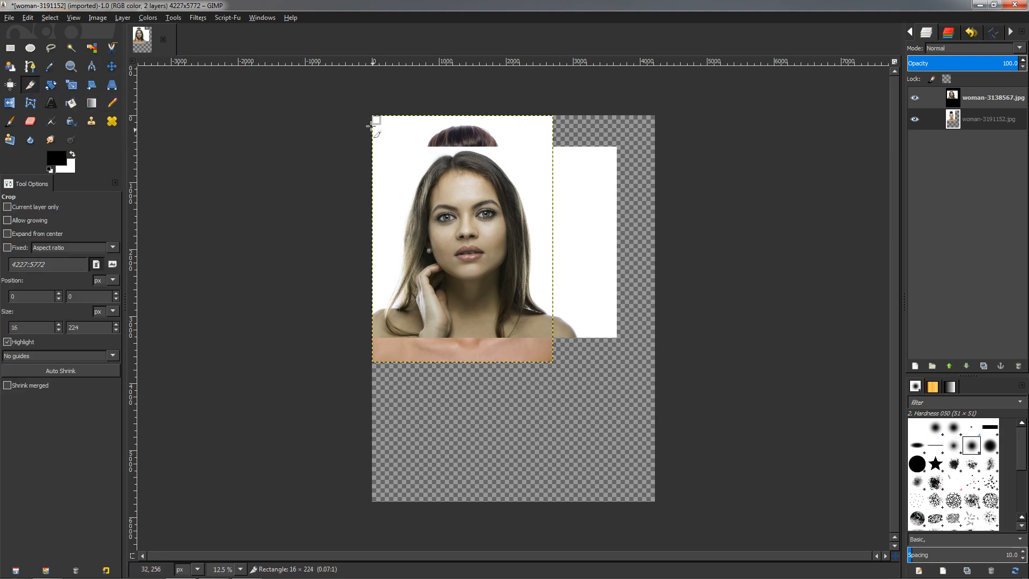
drag(375, 121, 551, 358)
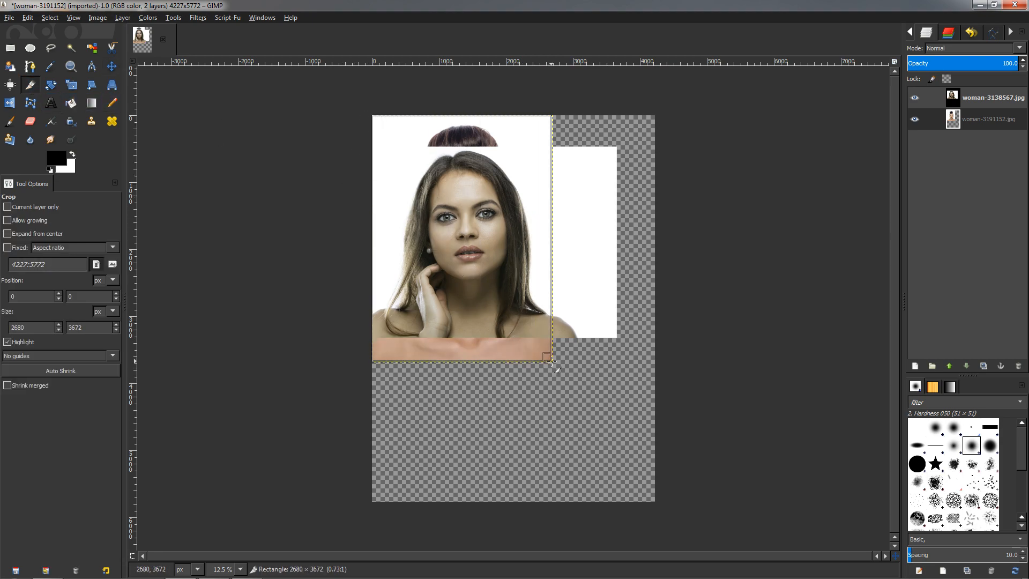
drag(549, 356, 556, 367)
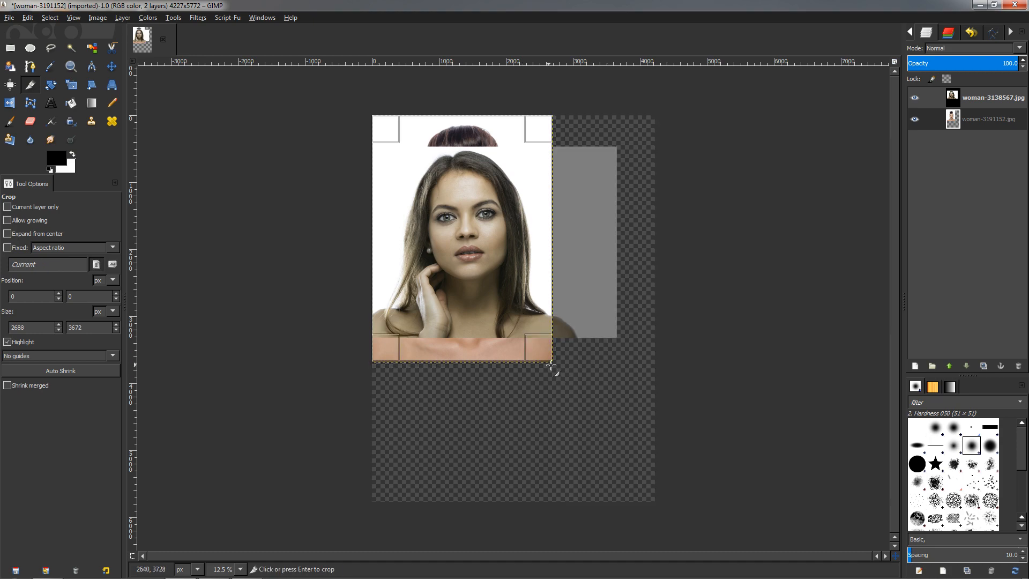
click(463, 239)
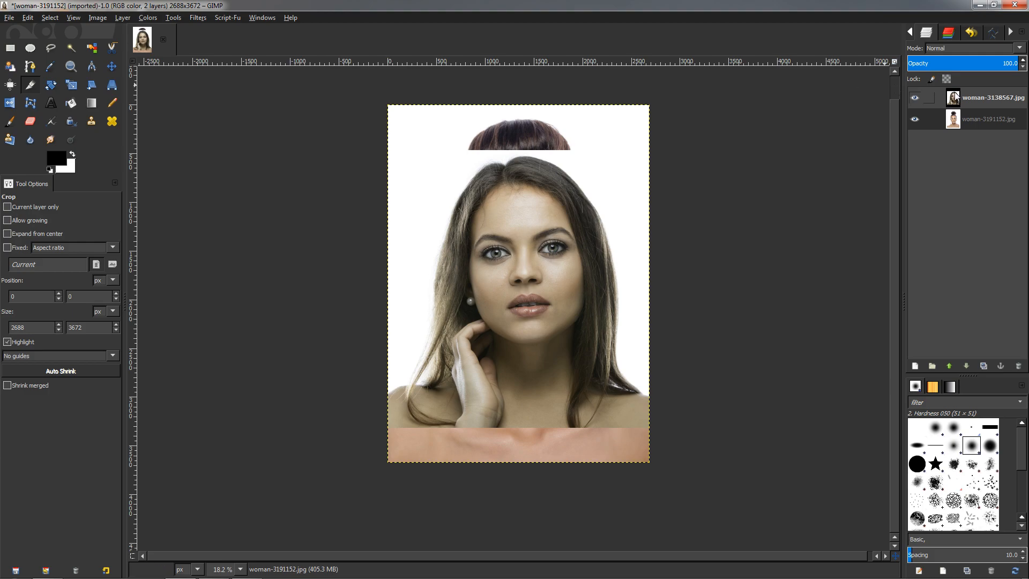
Free-select the second woman's face from brow to chin on the woman-3138567 layer.
click(993, 97)
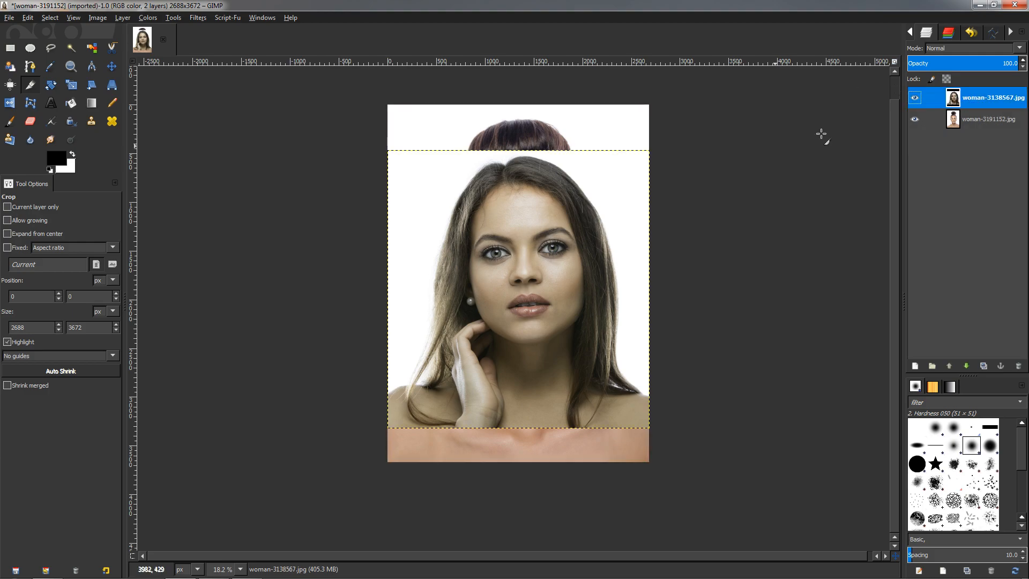
click(50, 47)
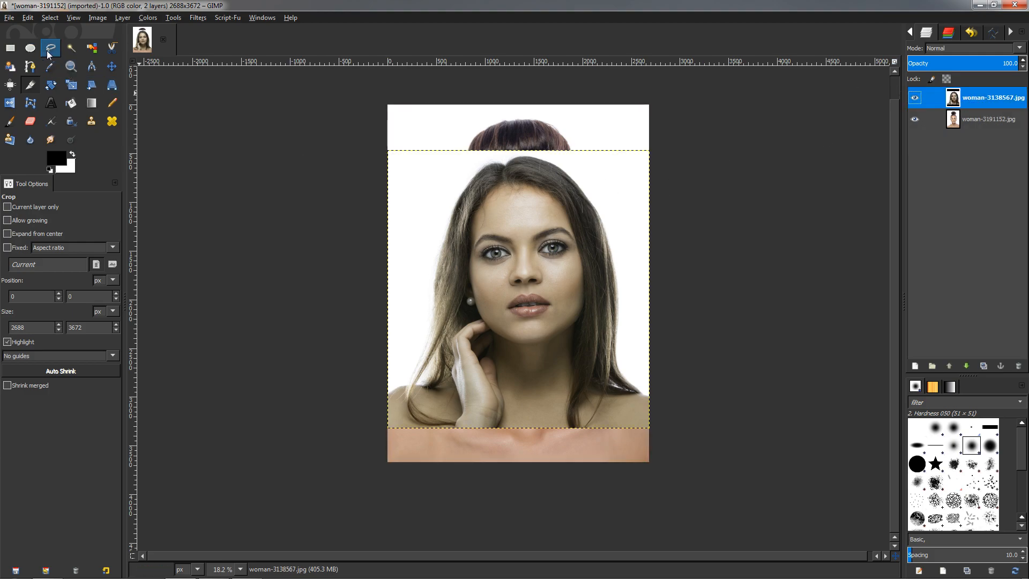
click(50, 49)
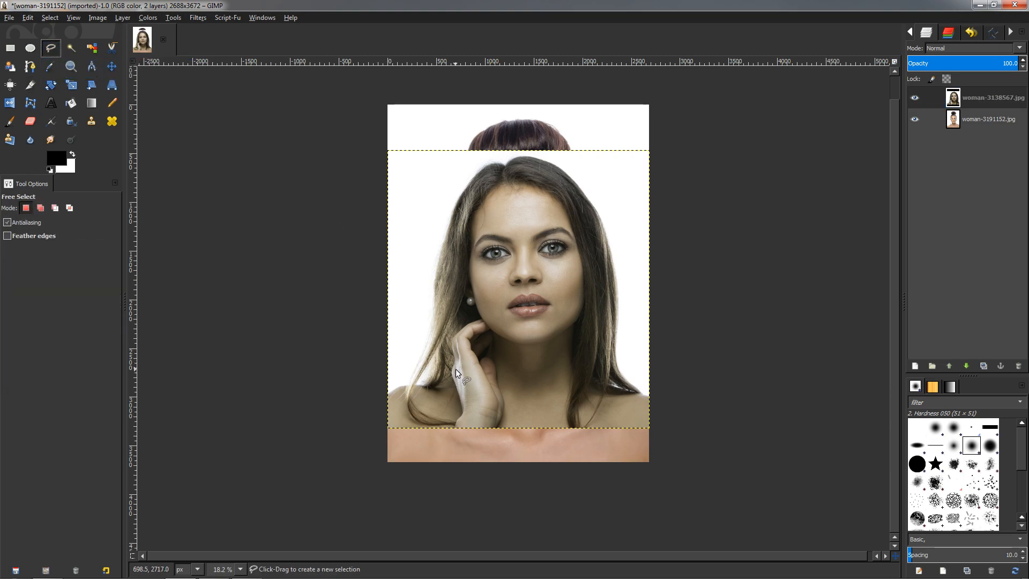
mouse_move(530, 253)
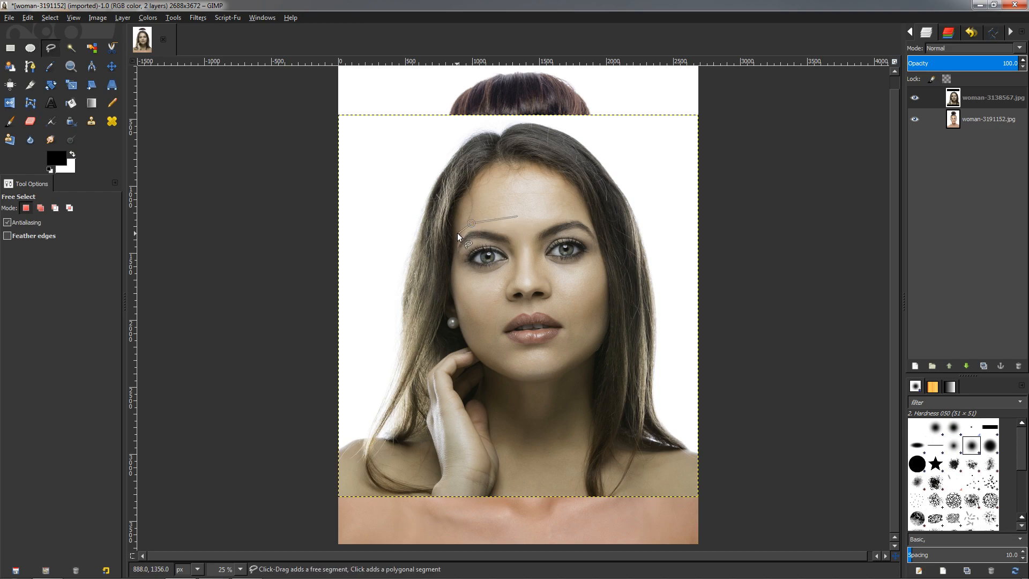
click(456, 263)
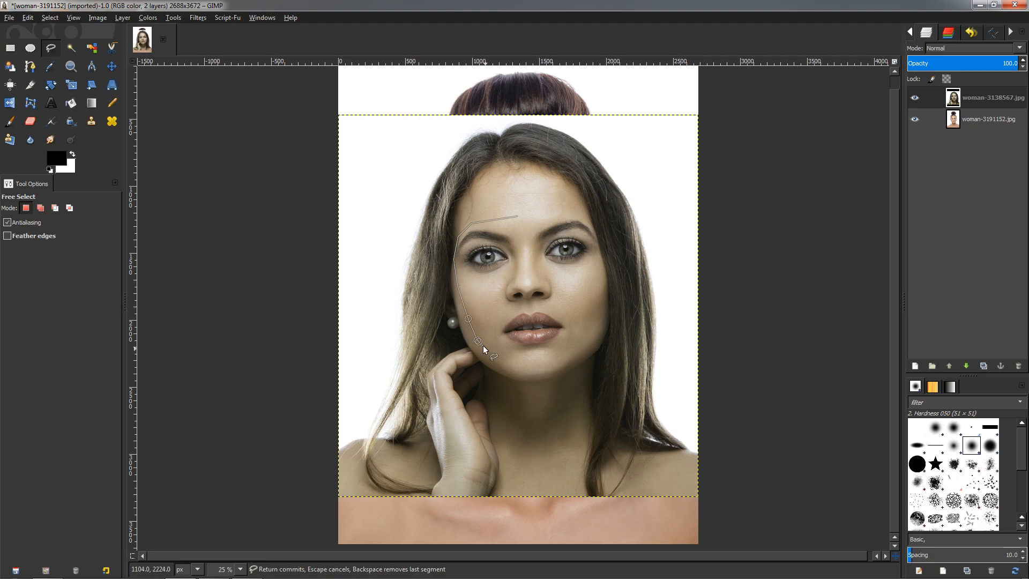
click(569, 354)
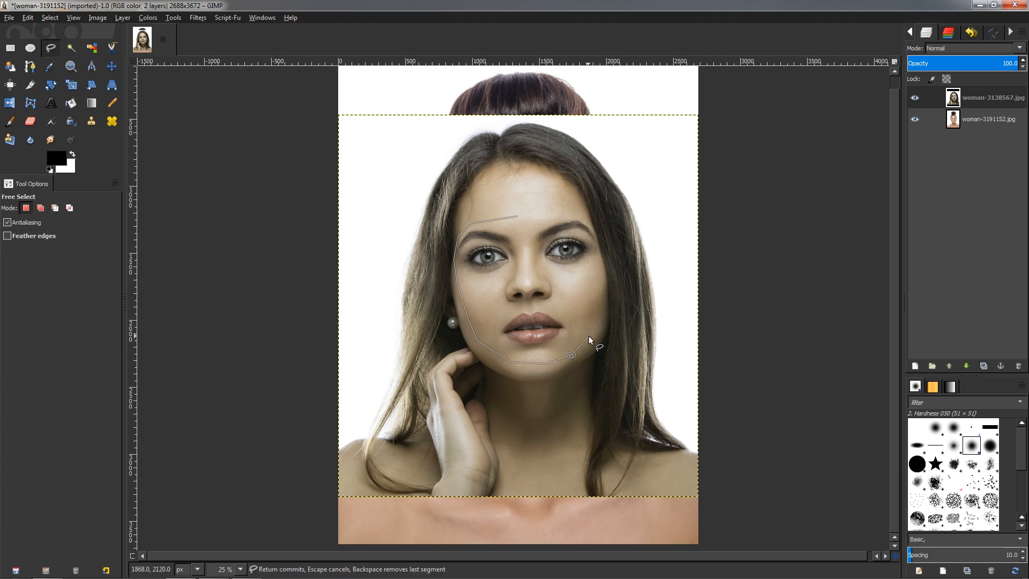
click(598, 243)
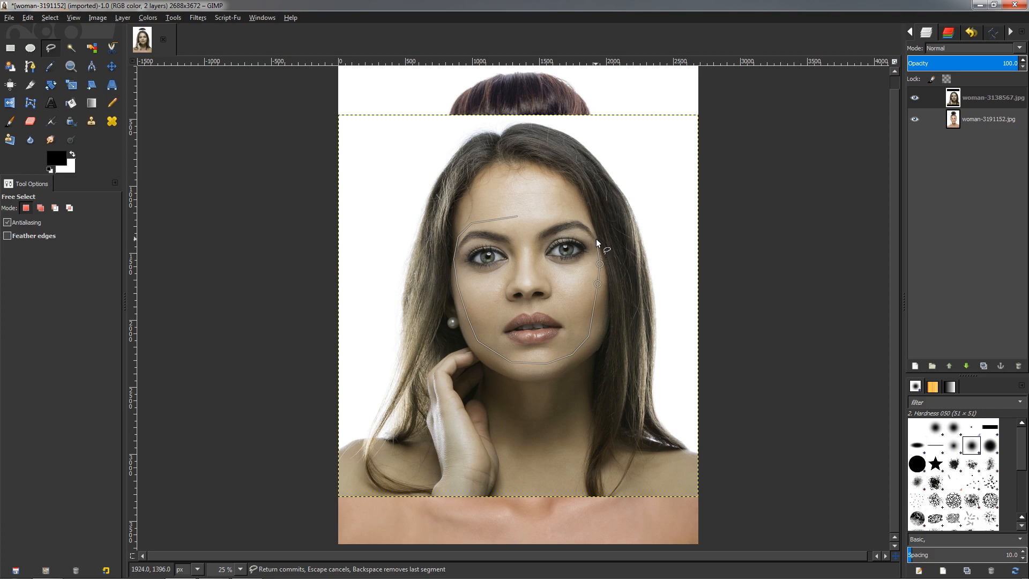
mouse_move(593, 229)
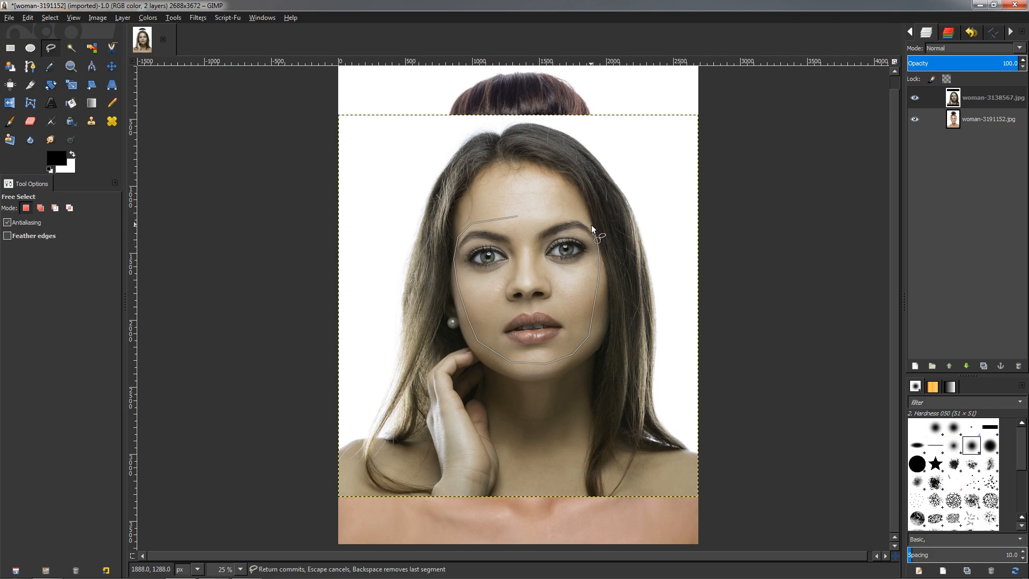
click(518, 216)
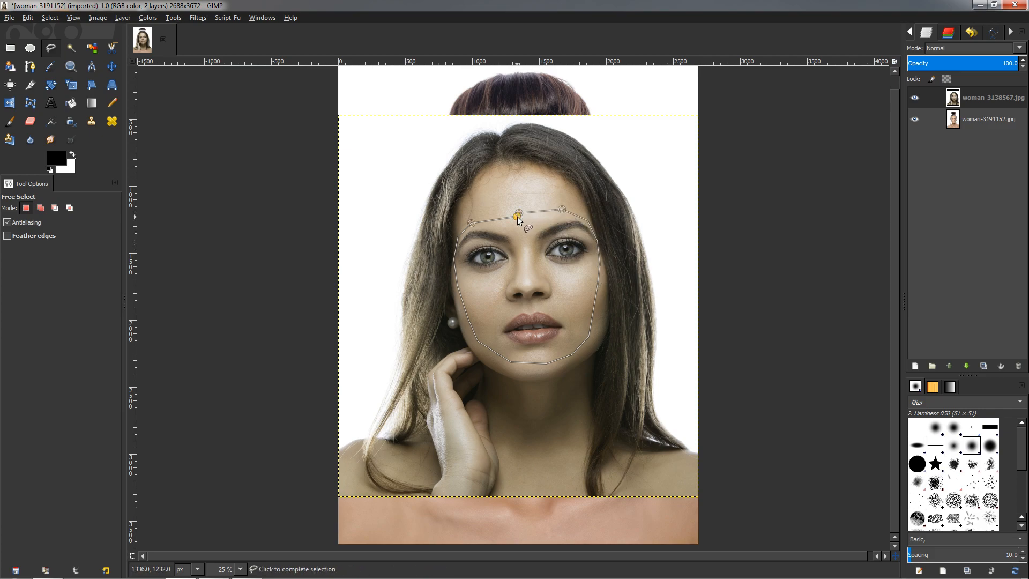
click(519, 216)
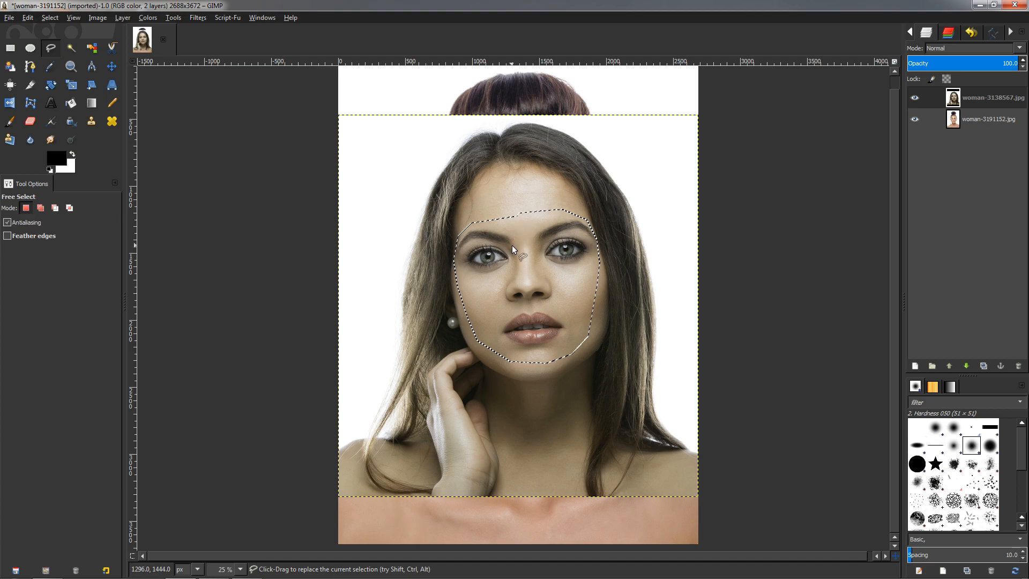
Copy and paste the face as Pasted Layer and hide the woman-3138567.jpg layer.
key(ctrl+c)
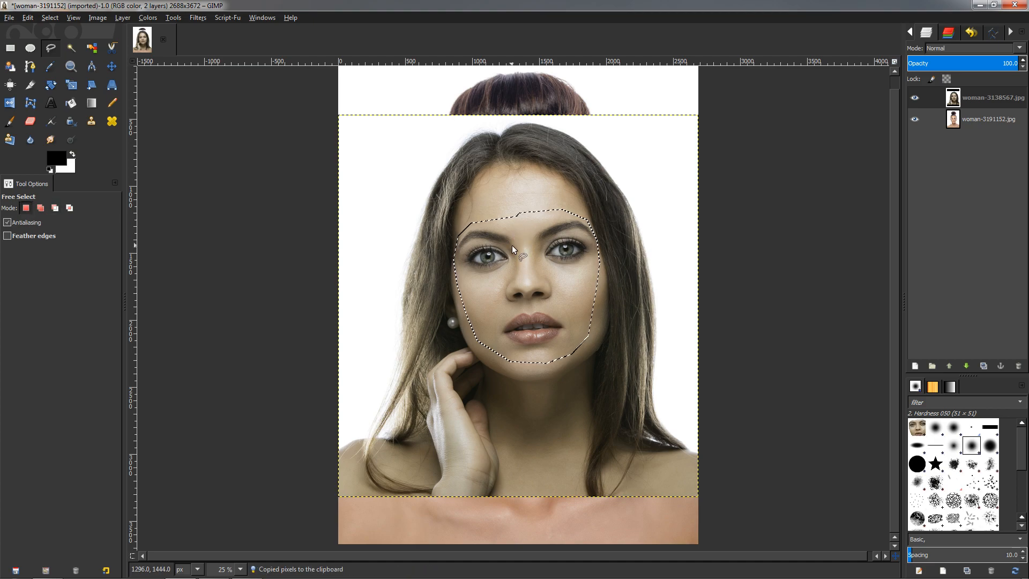
key(ctrl+v)
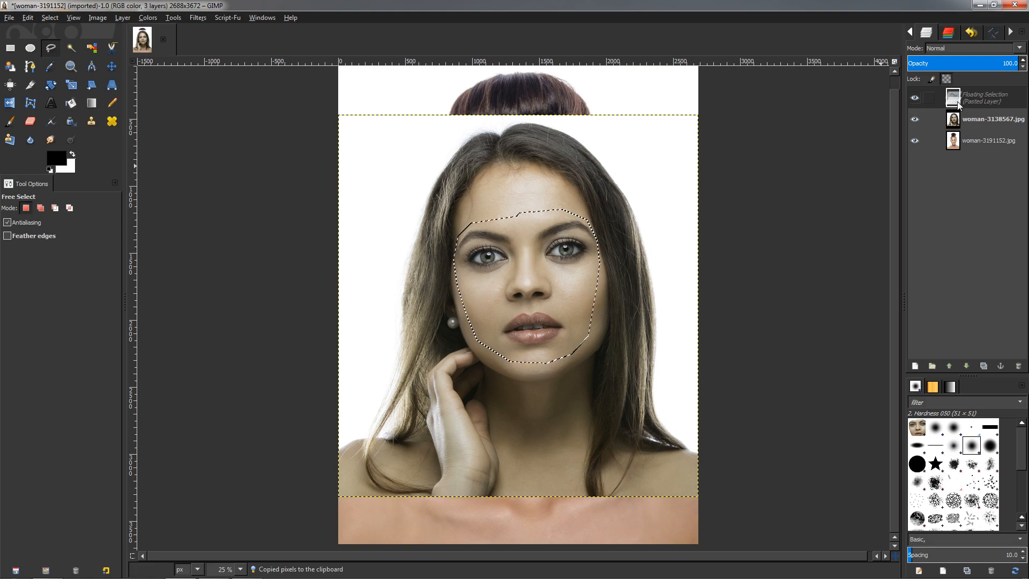
right_click(980, 101)
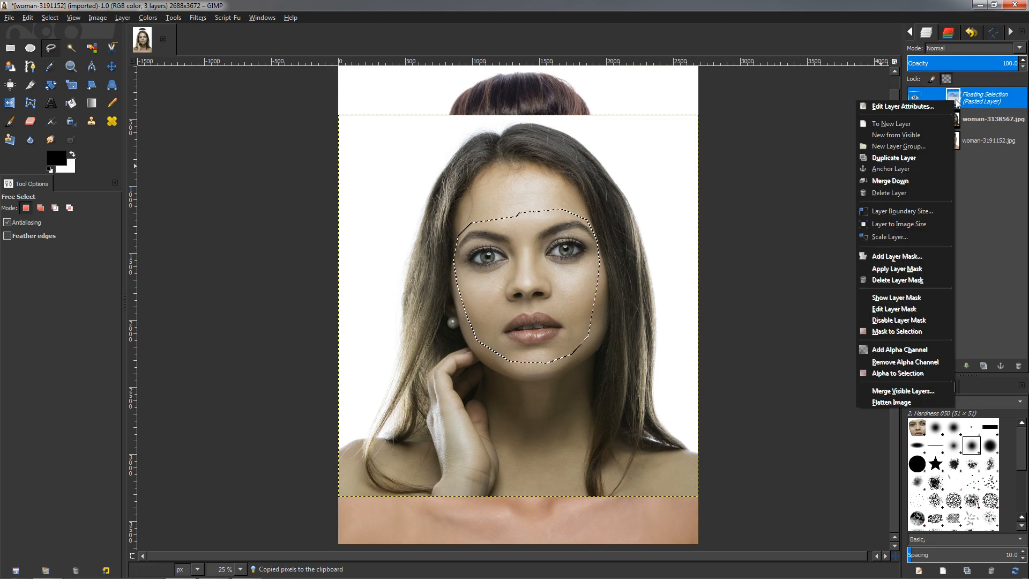
mouse_move(892, 124)
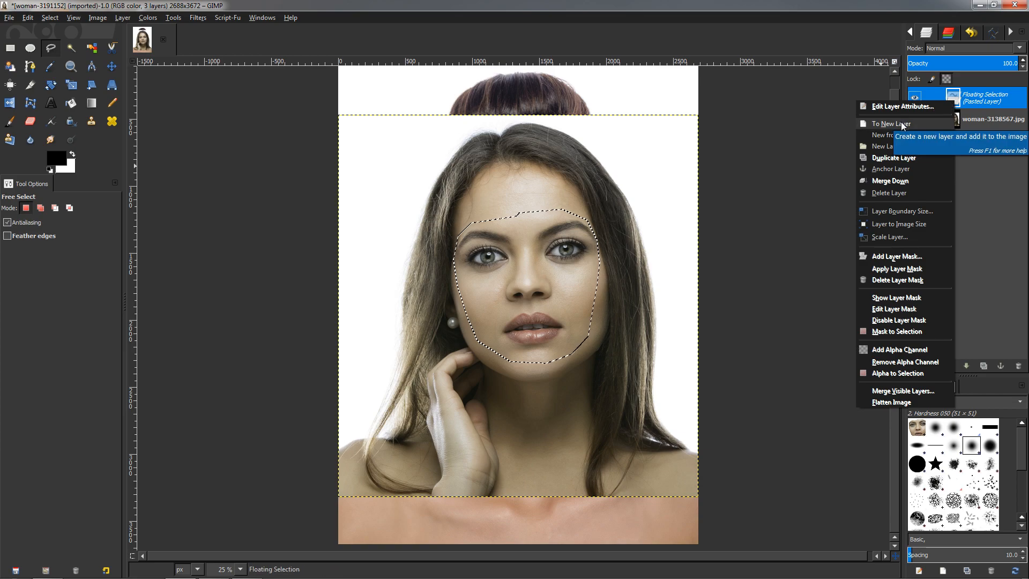
click(891, 123)
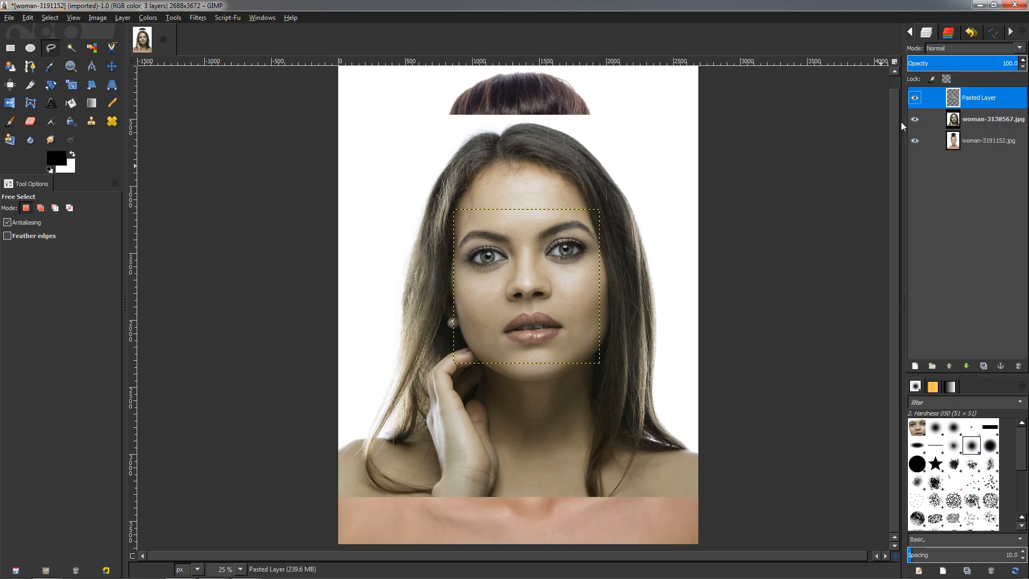
click(914, 118)
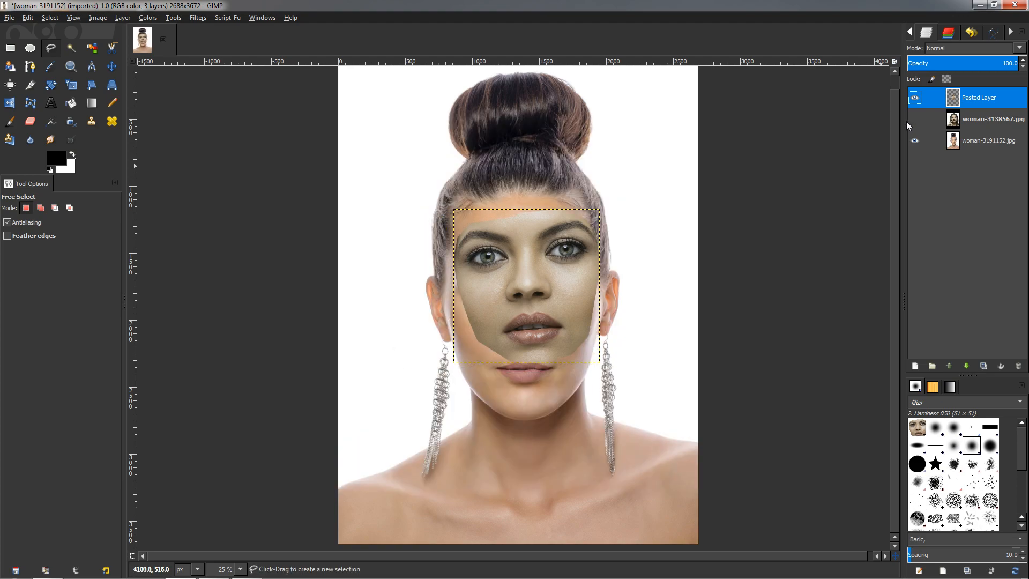
Move the pasted face down onto the bun-haired woman's eyes and mouth.
click(112, 67)
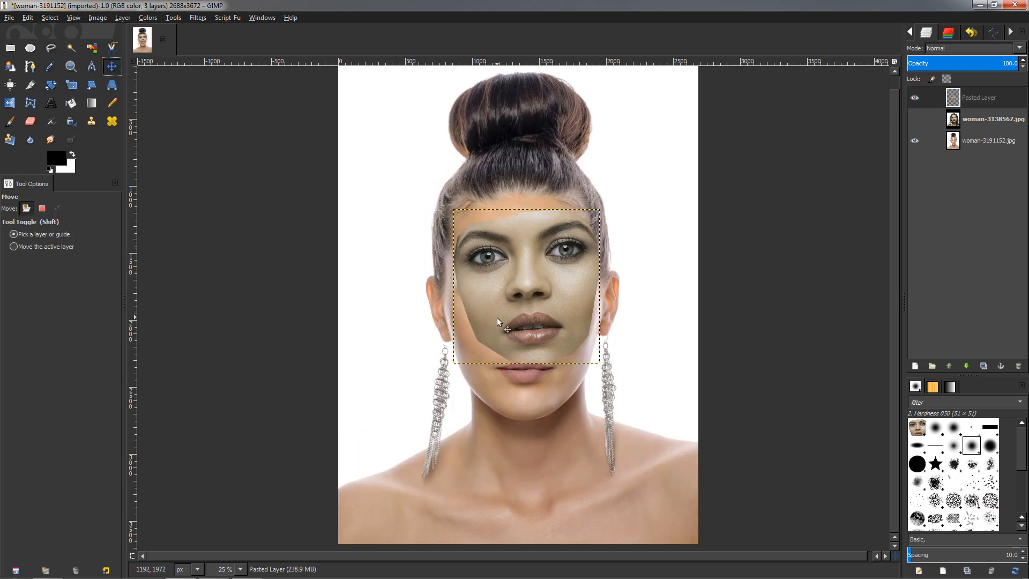
drag(505, 328, 516, 321)
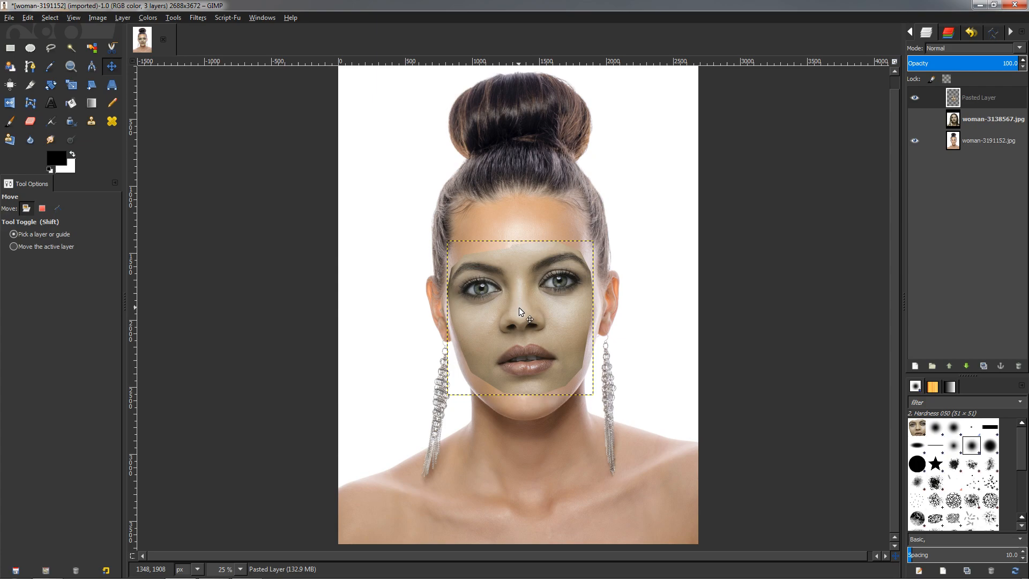
mouse_move(515, 310)
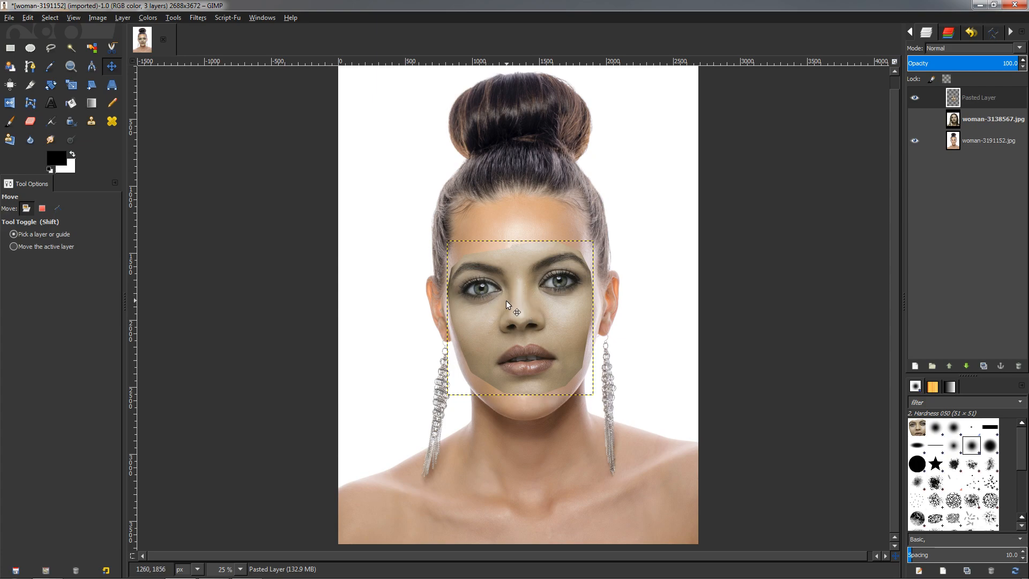
mouse_move(521, 315)
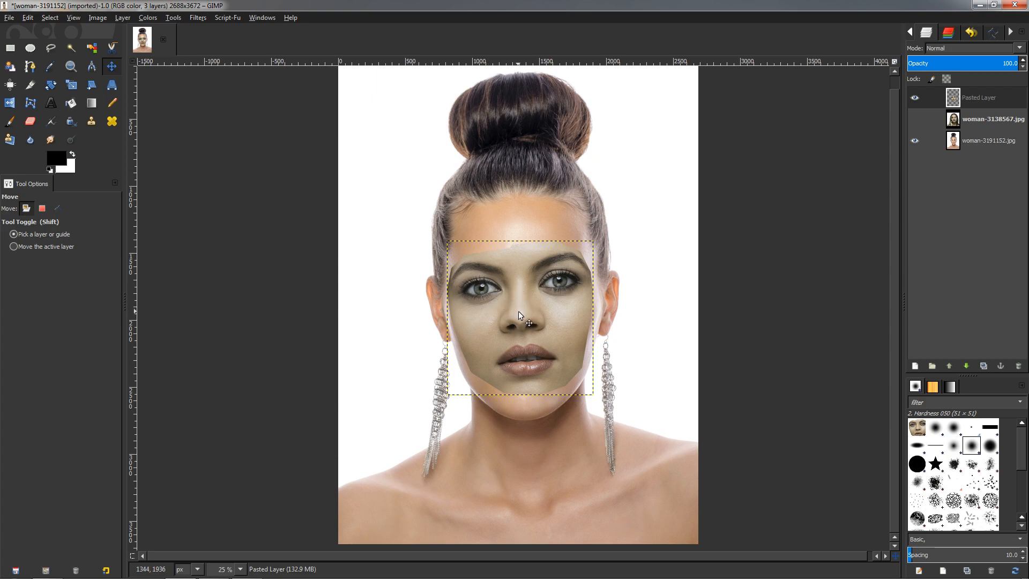
mouse_move(525, 309)
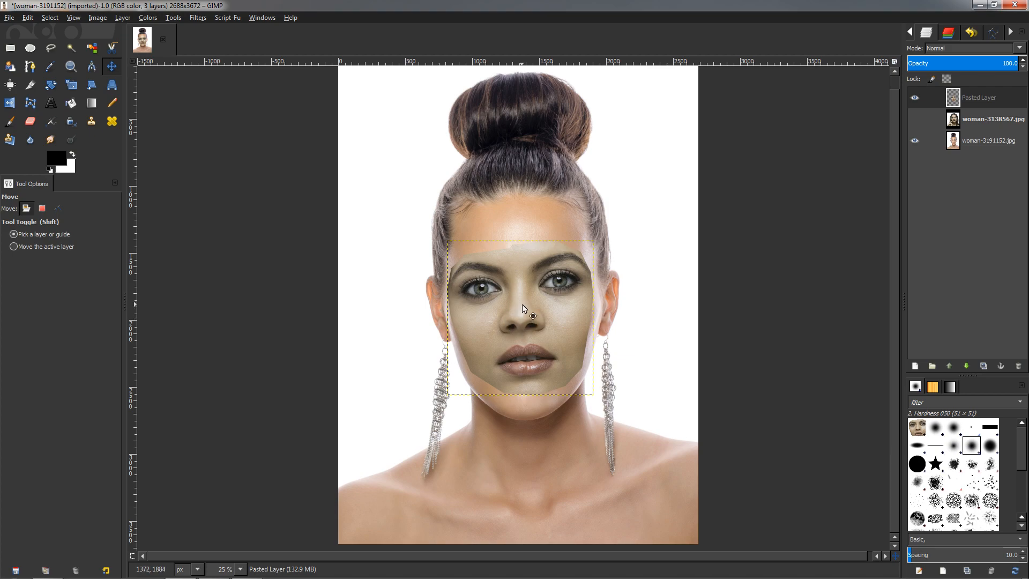
drag(522, 315, 522, 408)
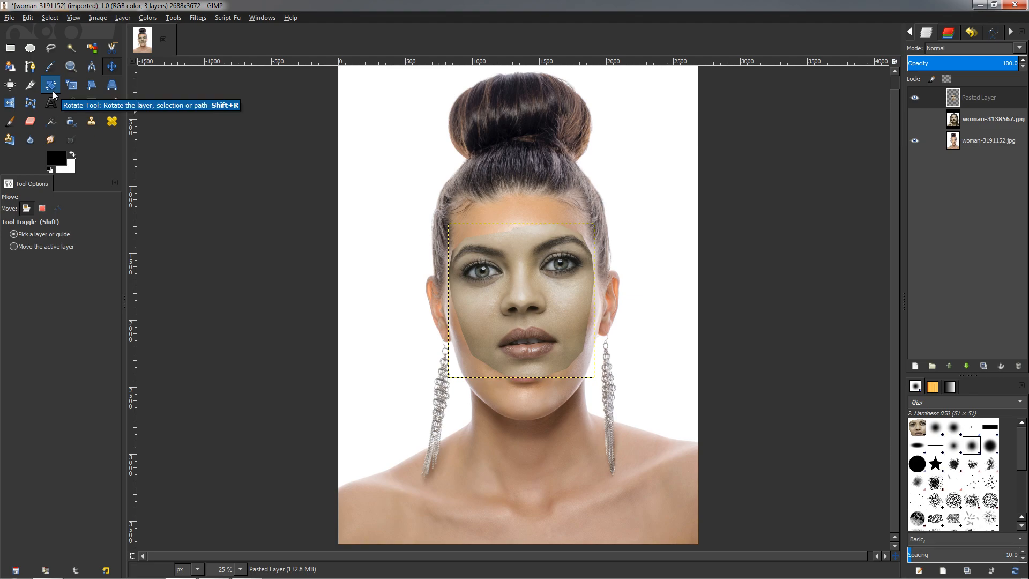
Rotate the pasted face by 5.00 degrees to match her head tilt.
click(50, 85)
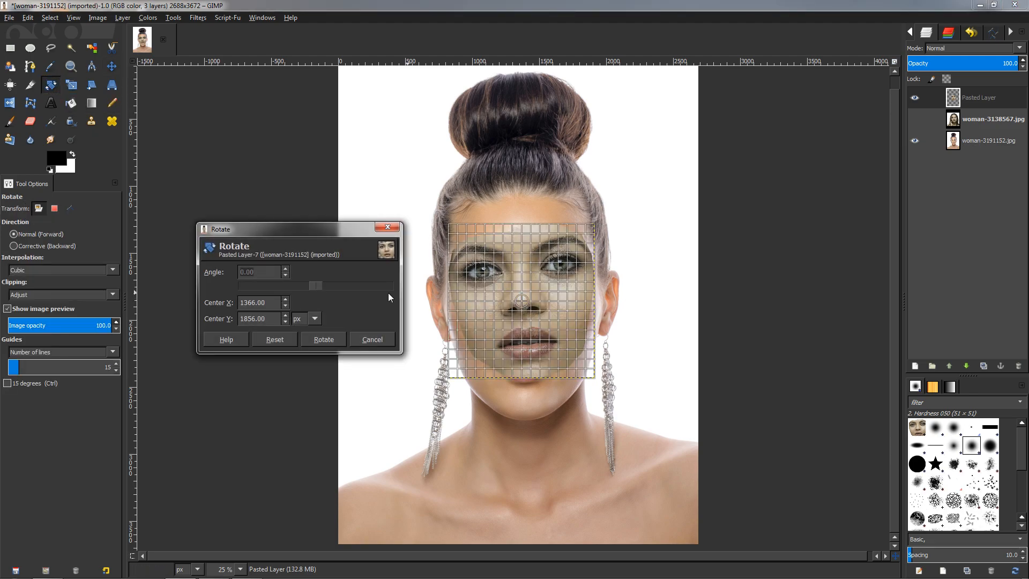
drag(521, 302, 561, 299)
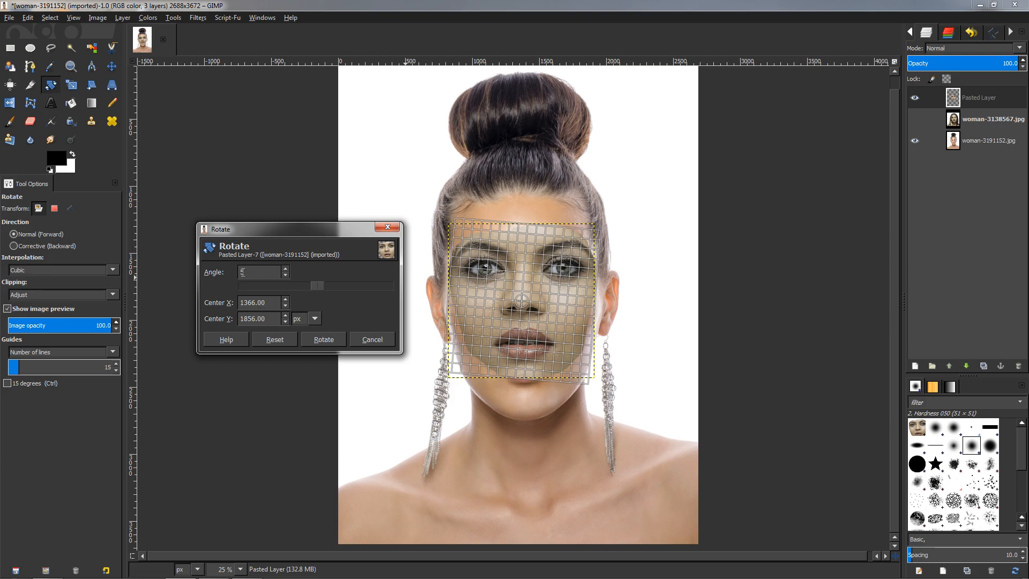
text(5.00)
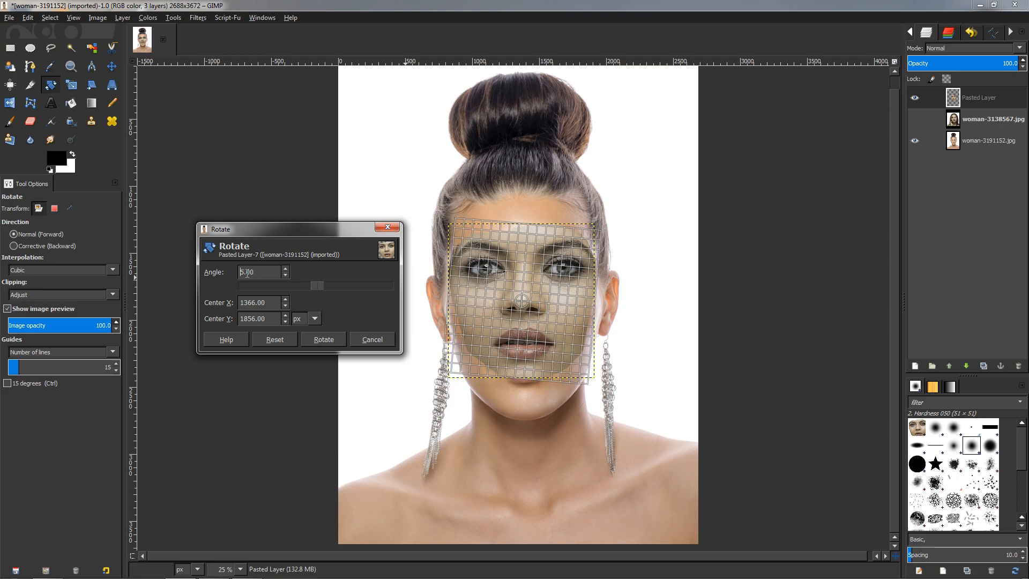
click(323, 339)
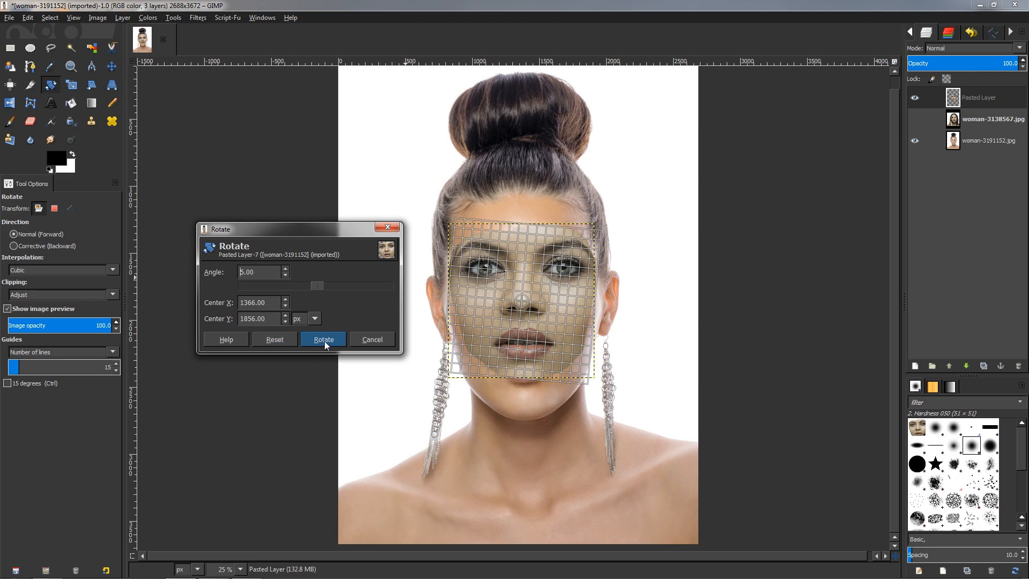
click(323, 340)
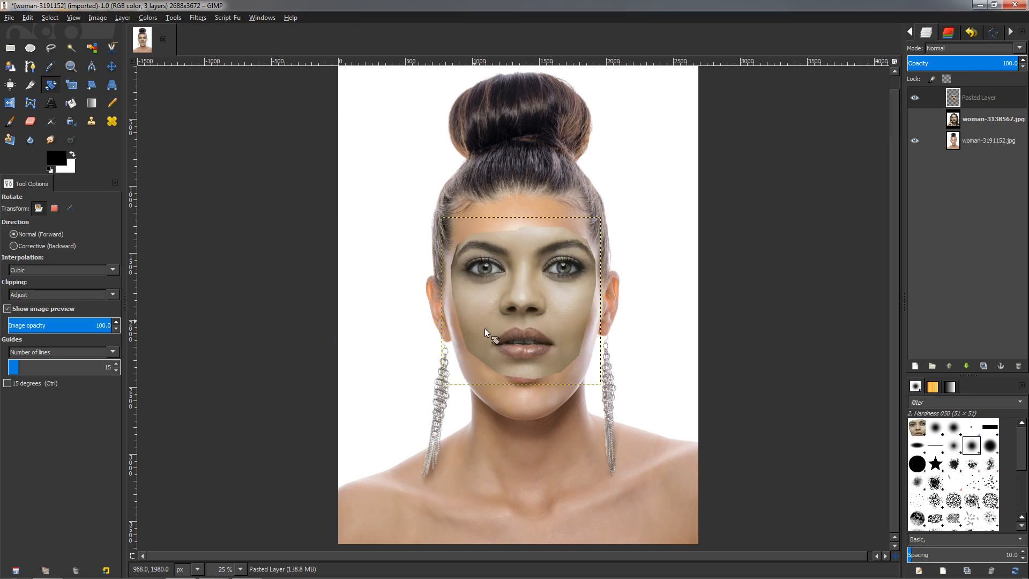
Set Pasted Layer opacity to 51 and nudge the face so eyes, brows and nose line up.
click(111, 67)
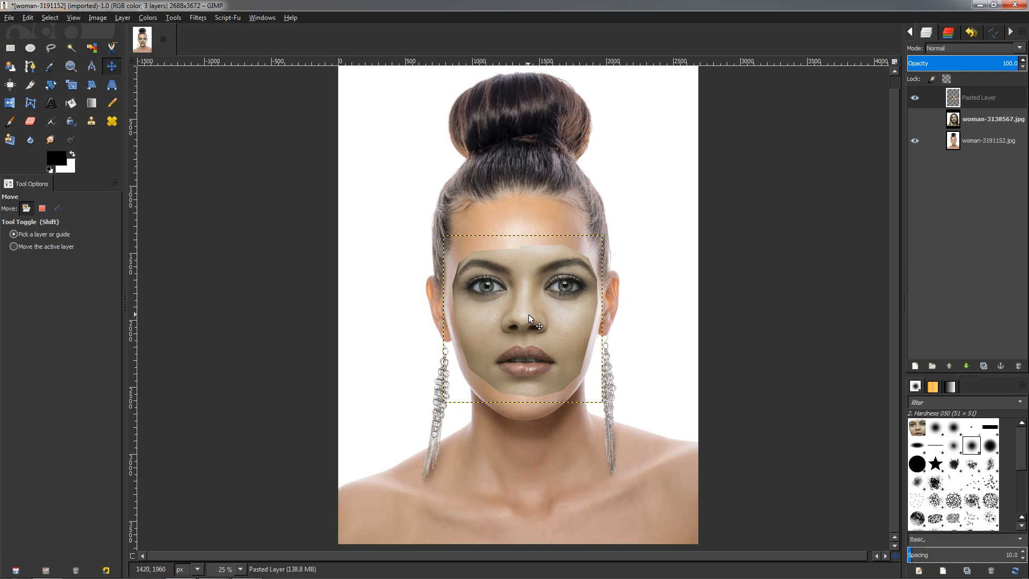
mouse_move(828, 150)
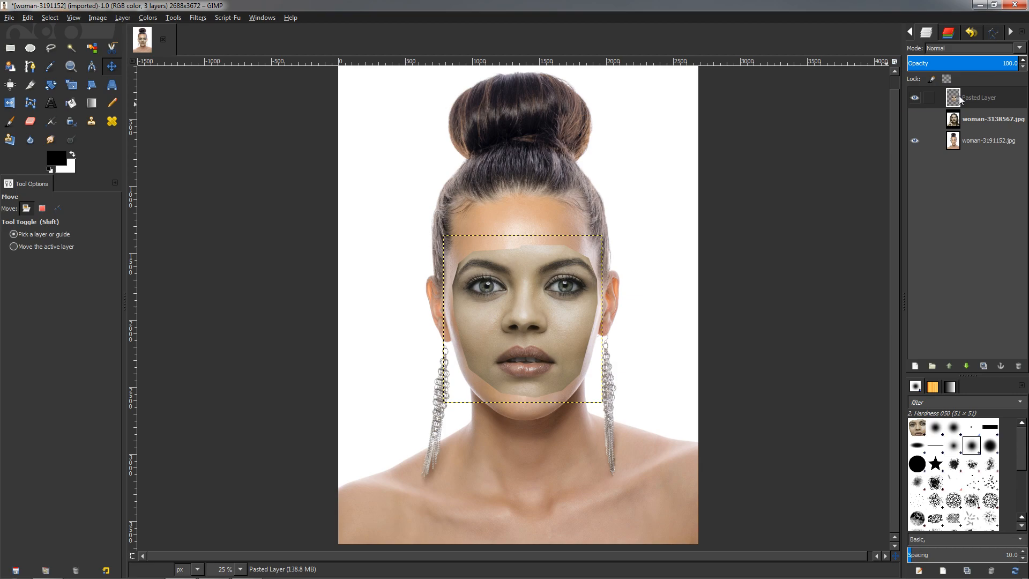
drag(1016, 63, 971, 63)
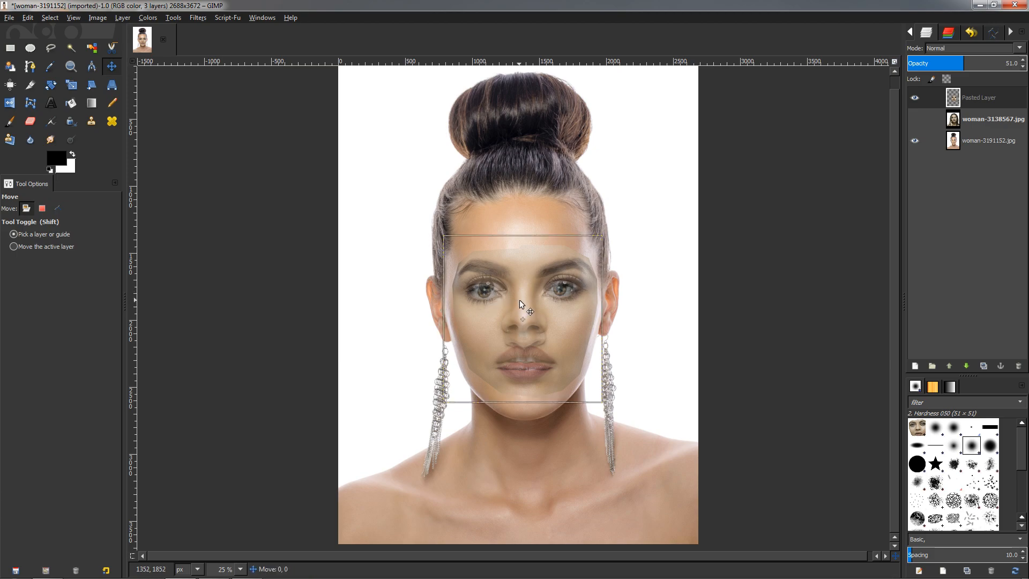
drag(521, 303, 525, 321)
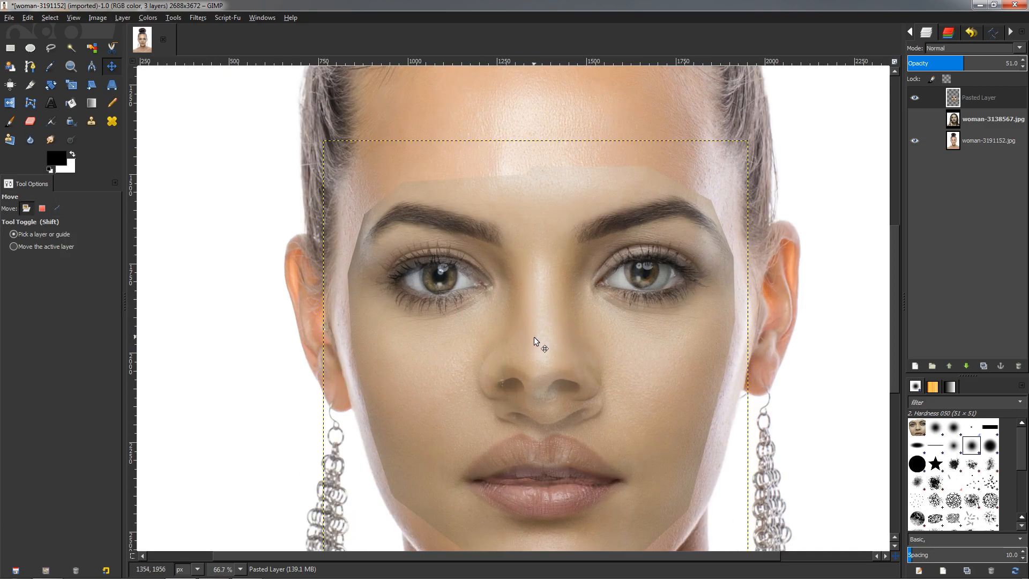
drag(536, 341, 545, 365)
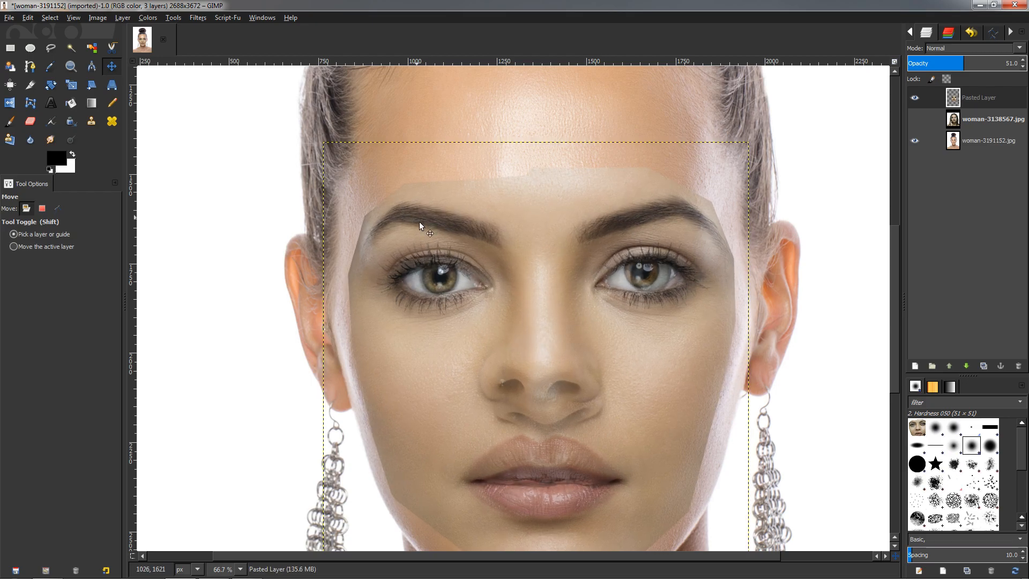
drag(420, 226, 578, 371)
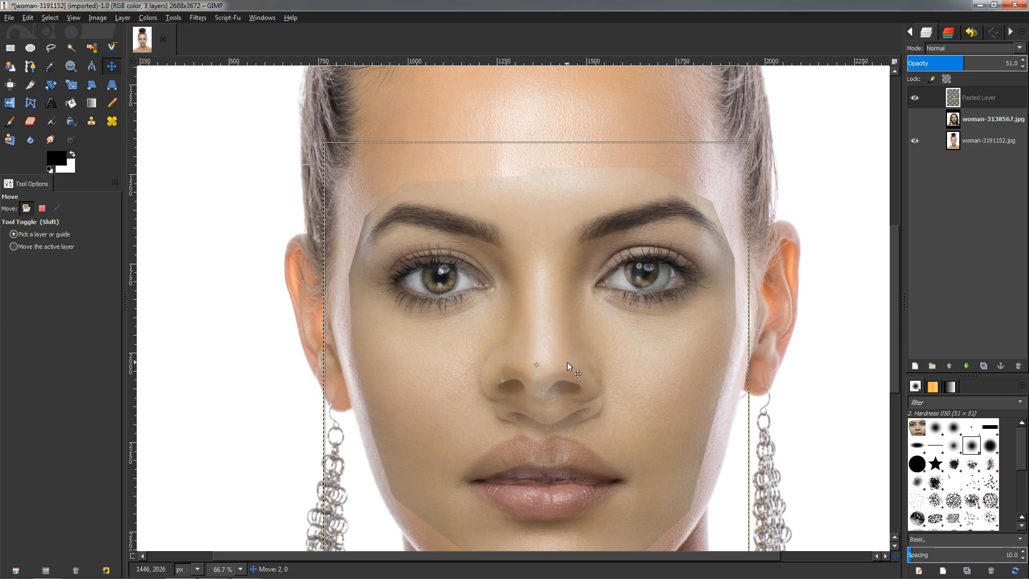
drag(568, 366, 456, 300)
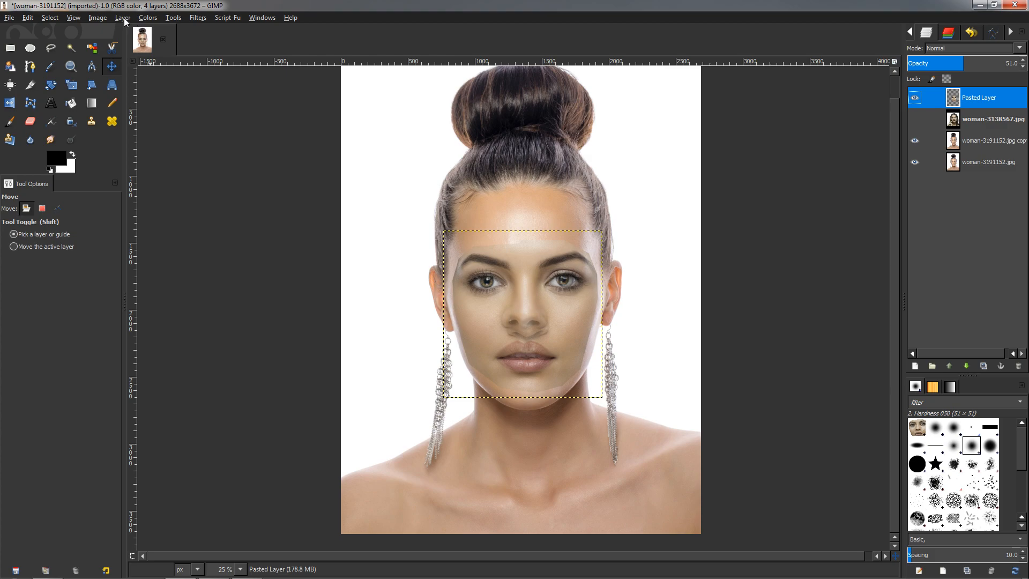
Resize the Pasted Layer to the full image size via Layer > Layer to Image Size.
click(122, 18)
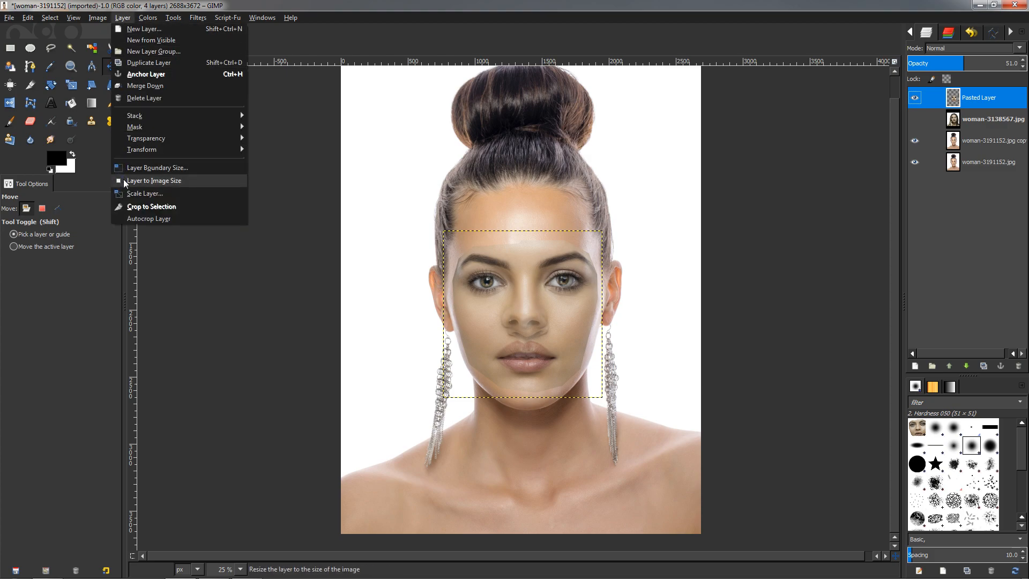
click(153, 180)
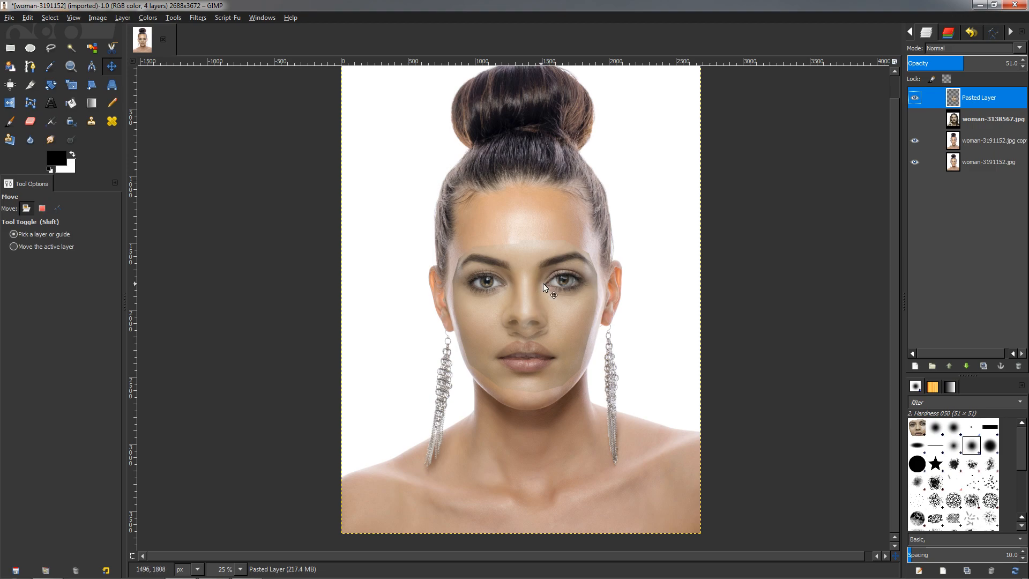
mouse_move(540, 297)
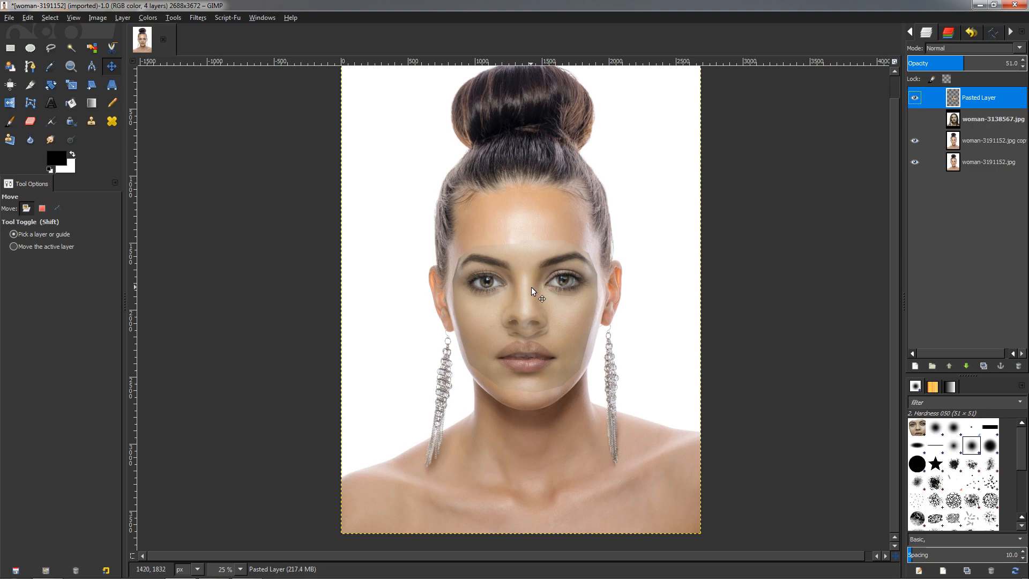
mouse_move(853, 154)
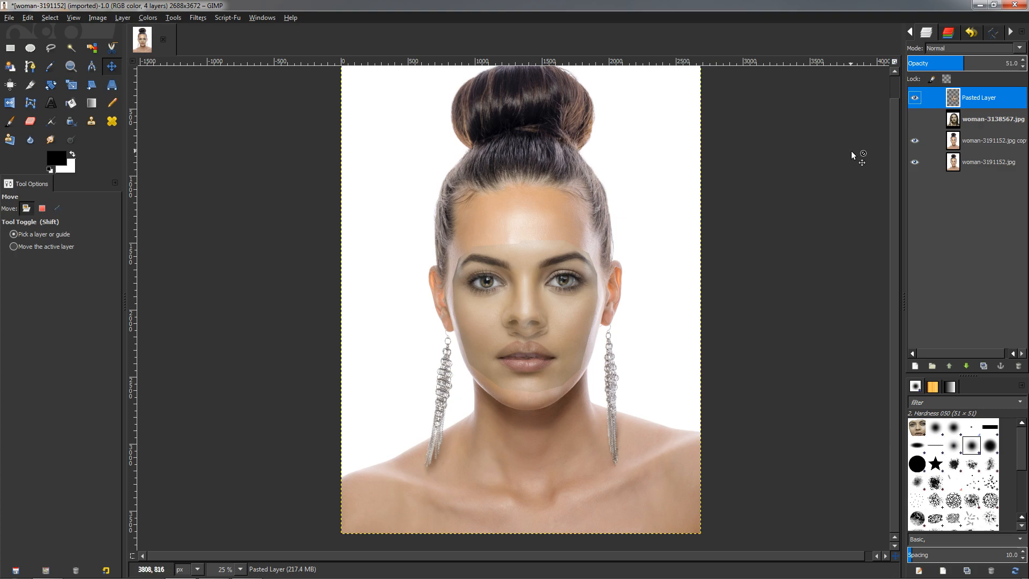
mouse_move(556, 344)
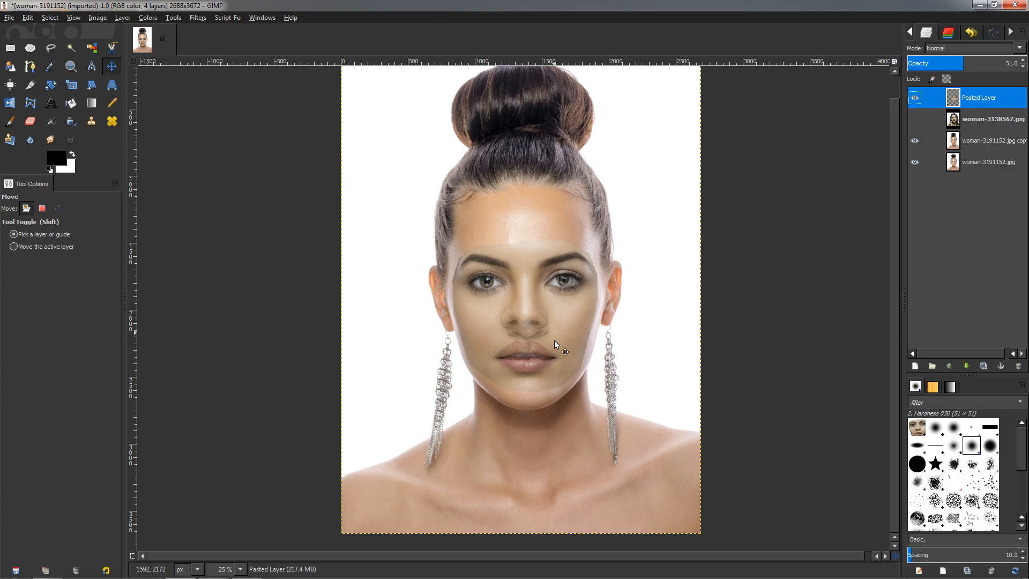
mouse_move(537, 309)
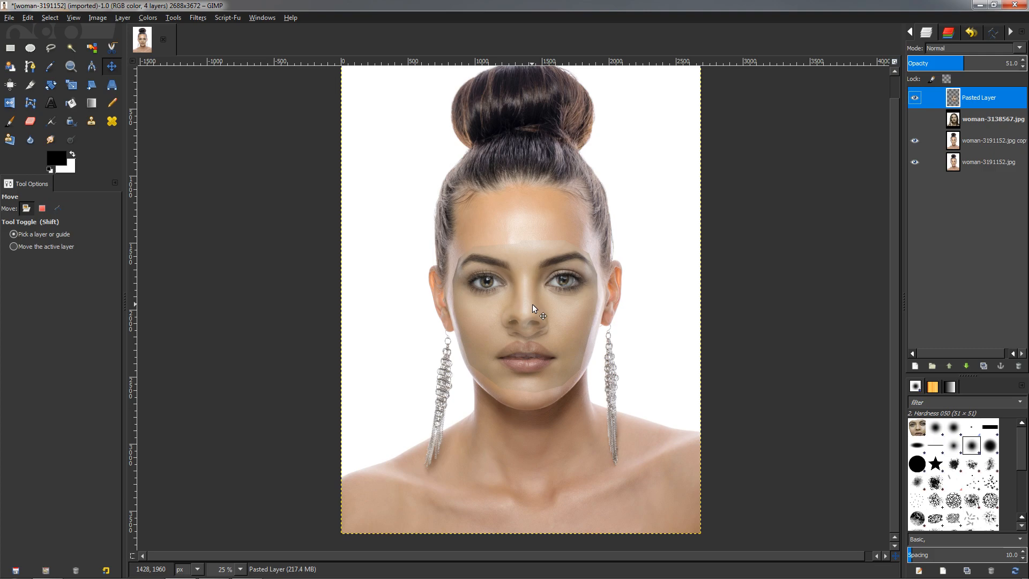
mouse_move(537, 315)
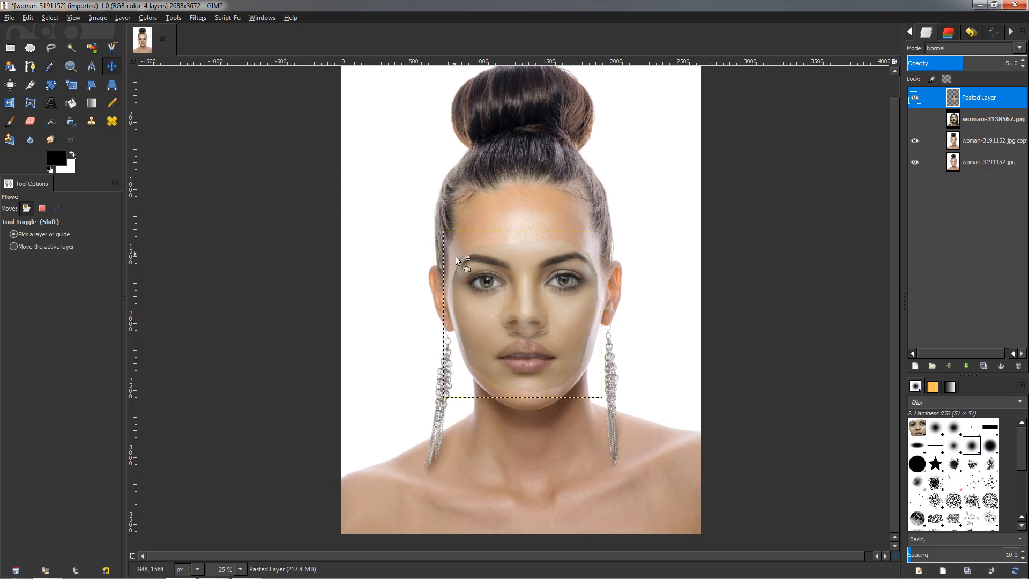
mouse_move(593, 232)
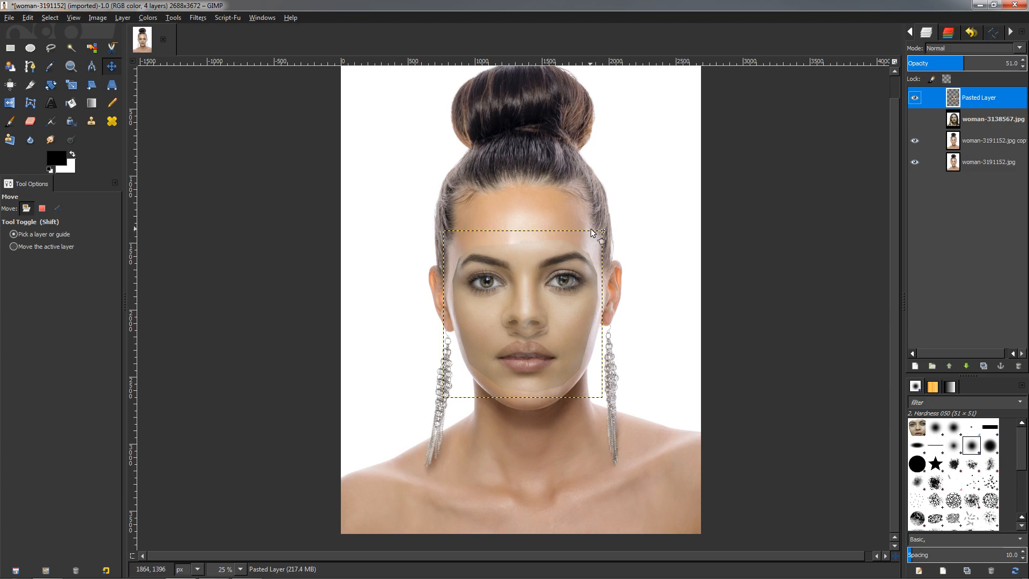
mouse_move(508, 235)
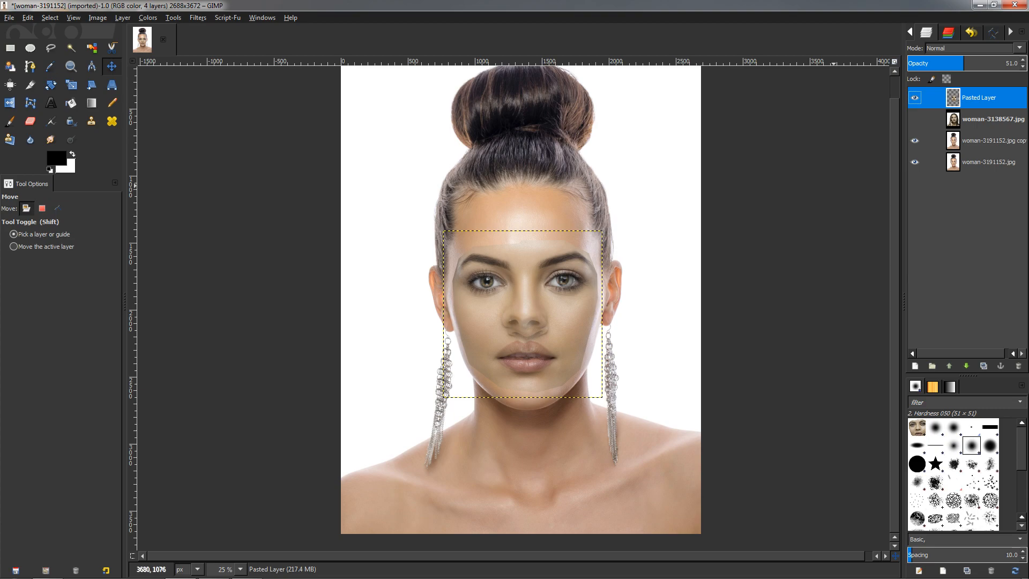
click(989, 162)
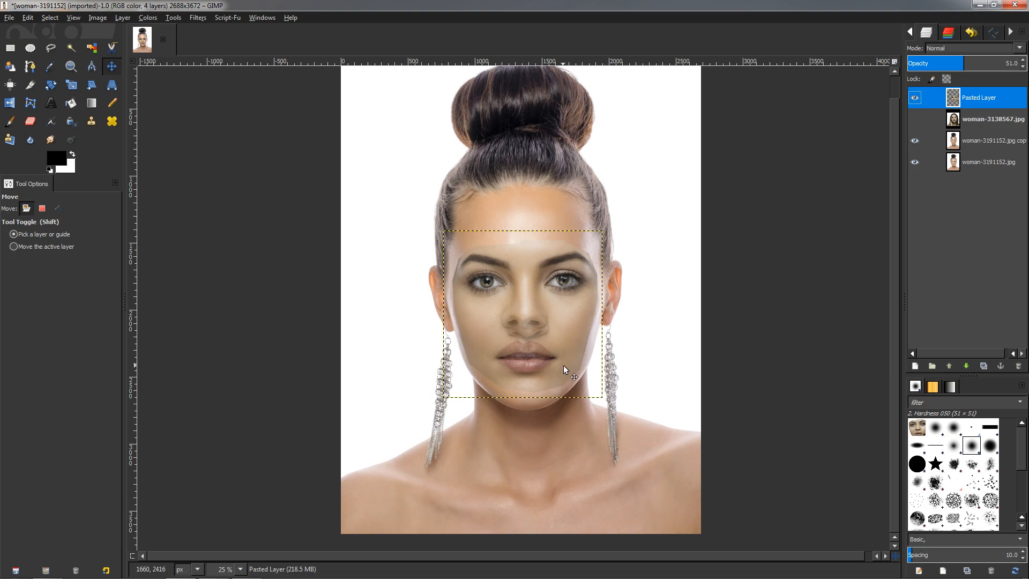
mouse_move(601, 395)
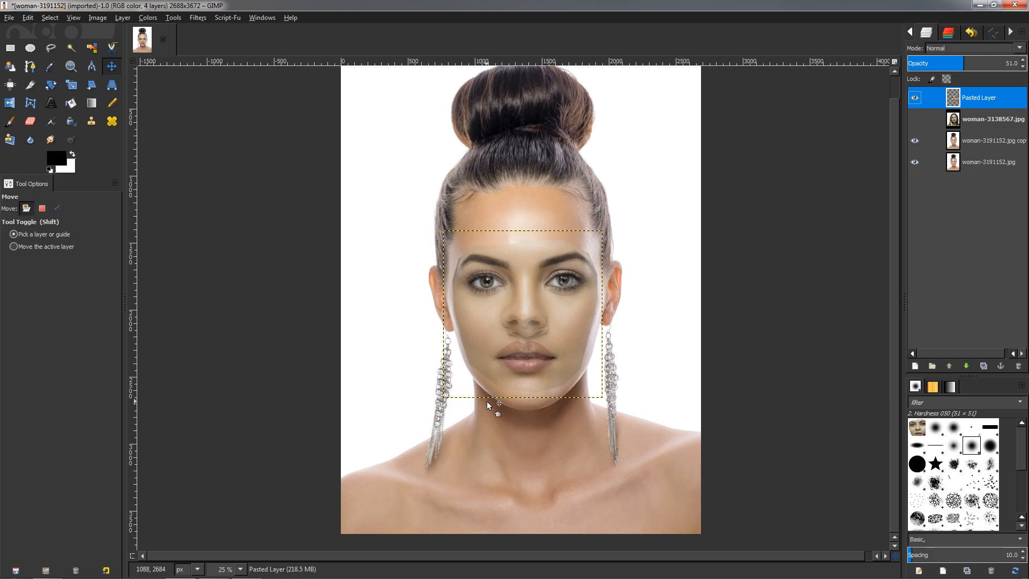
mouse_move(461, 96)
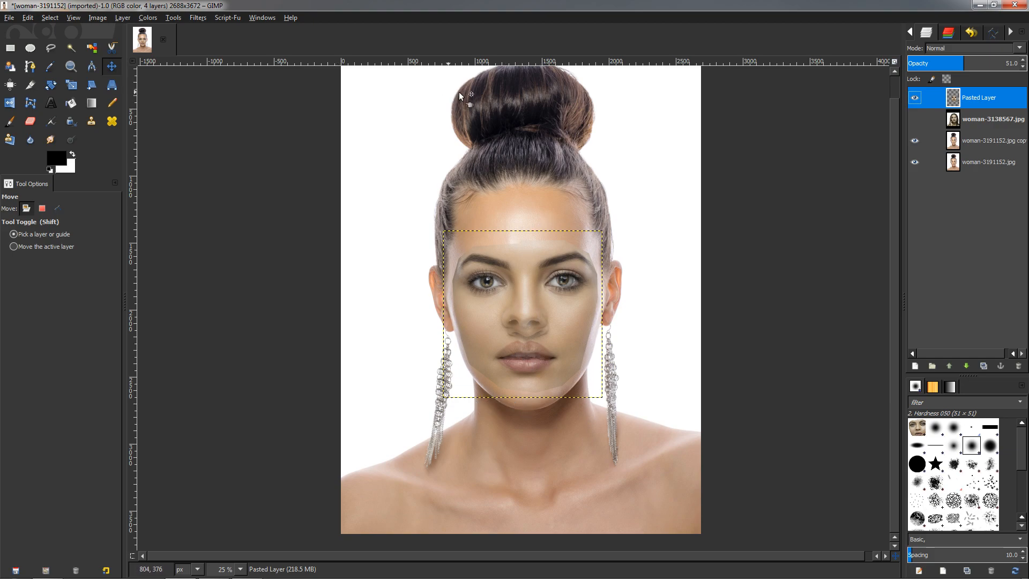
mouse_move(603, 279)
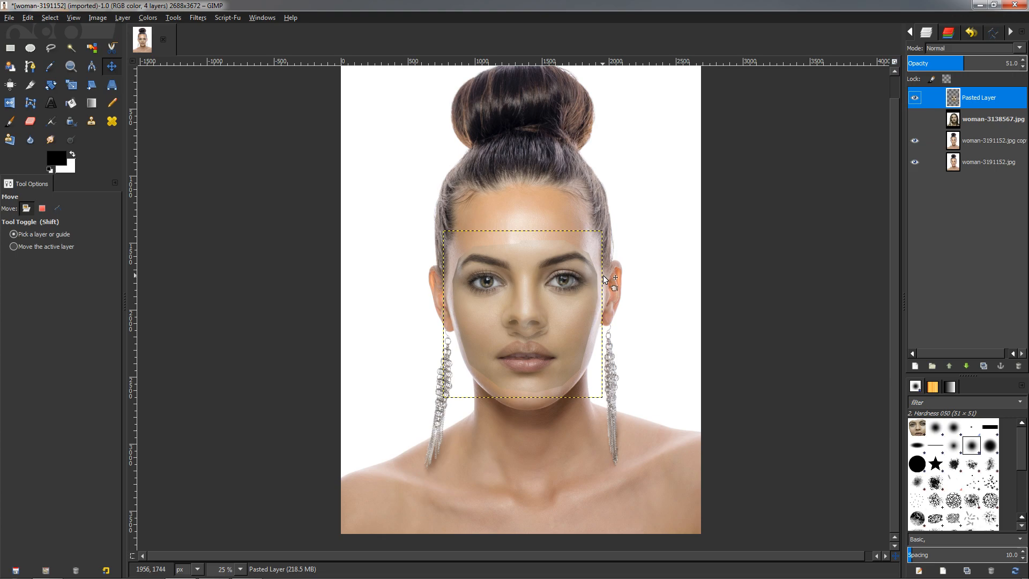
mouse_move(705, 484)
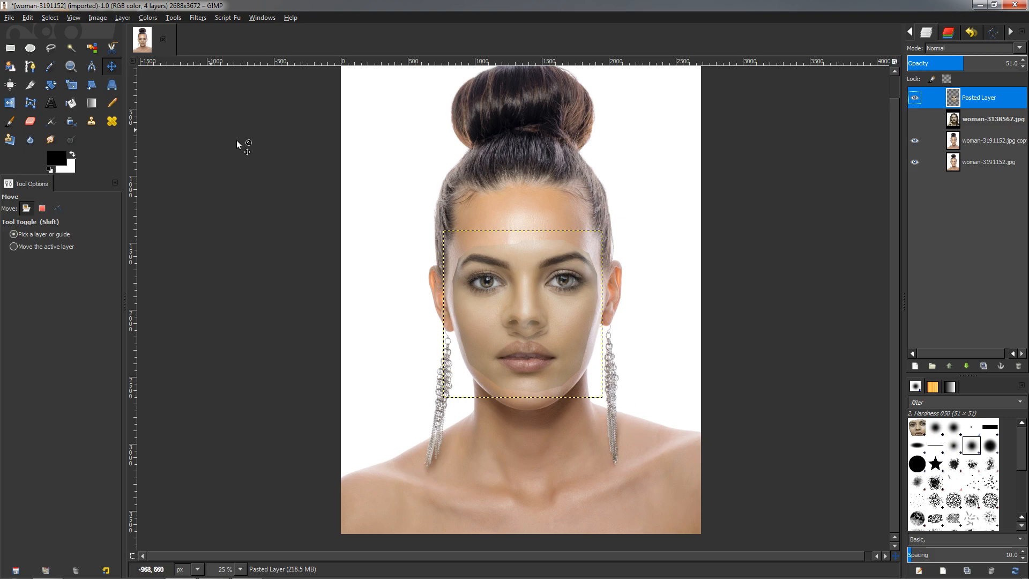
Enlarge the pasted face layer to the full image size via Layer to Image Size.
click(122, 17)
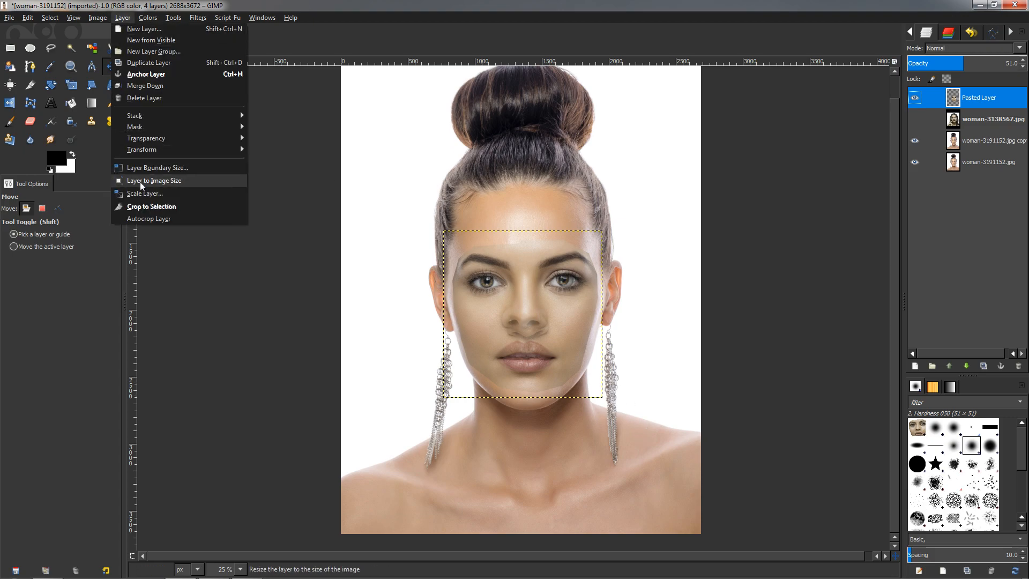
mouse_move(154, 180)
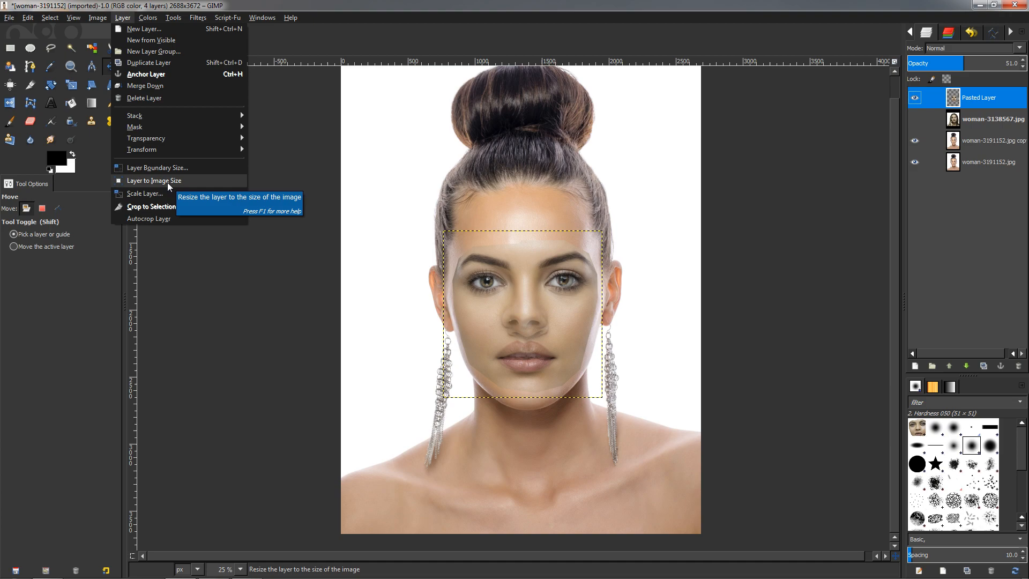
click(157, 180)
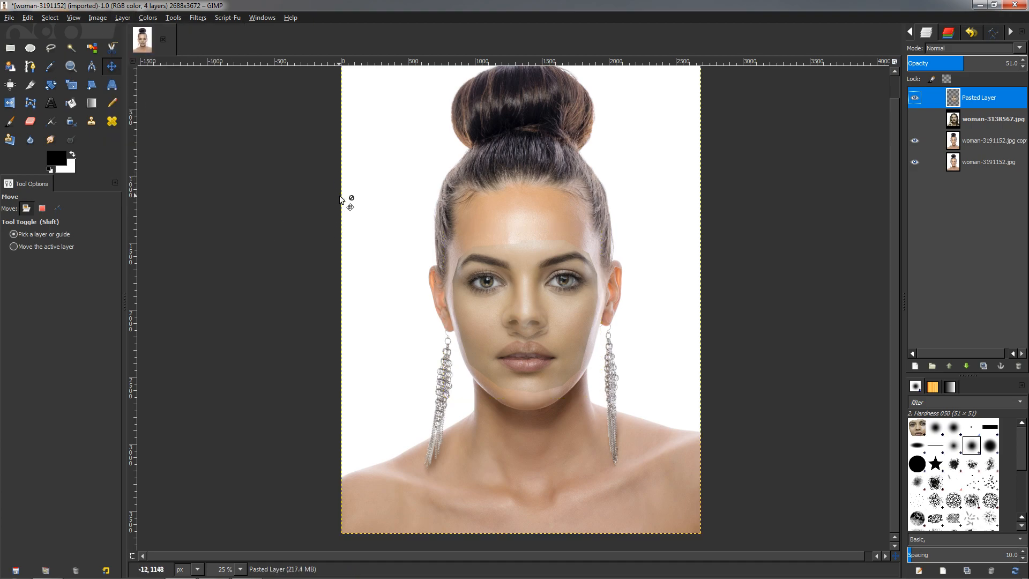
mouse_move(498, 247)
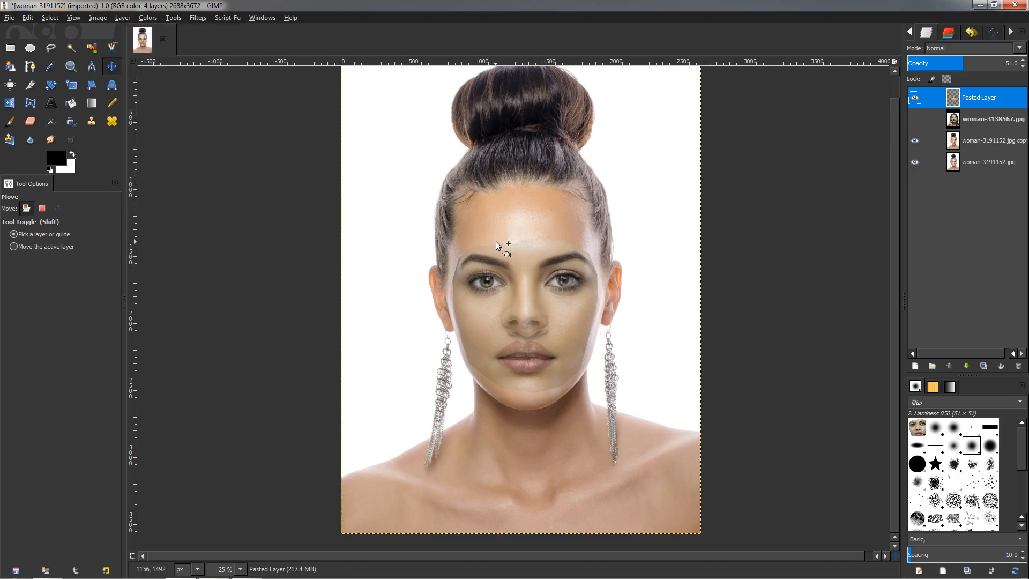
mouse_move(530, 239)
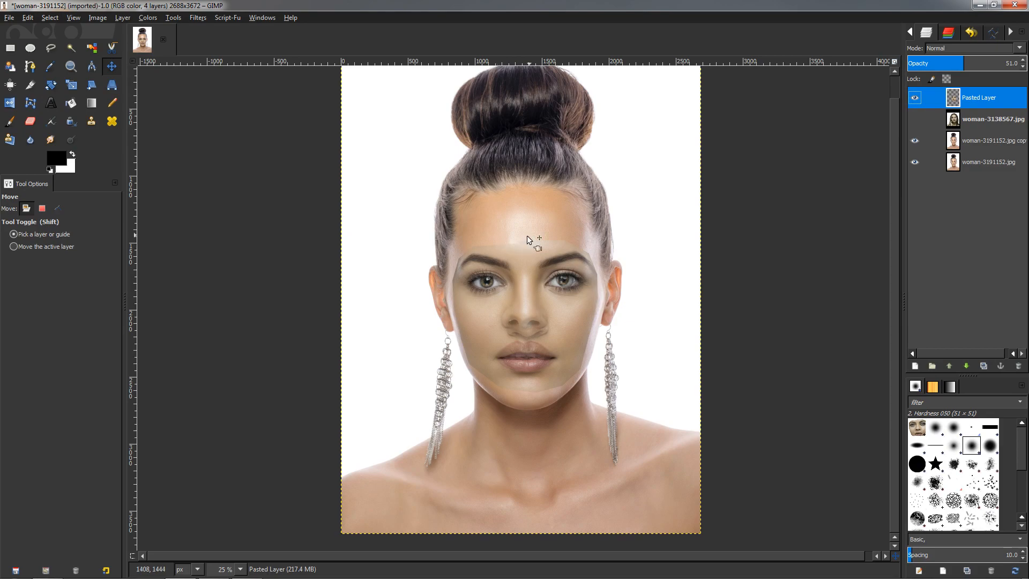
Hide the original bottom woman-3191152.jpg layer, leaving its copy visible.
click(914, 97)
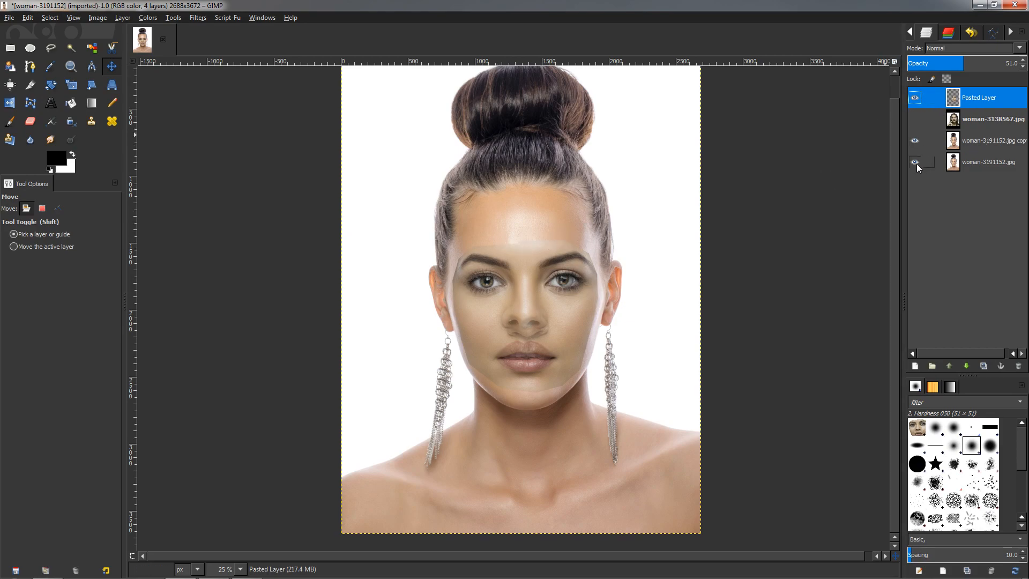
click(913, 162)
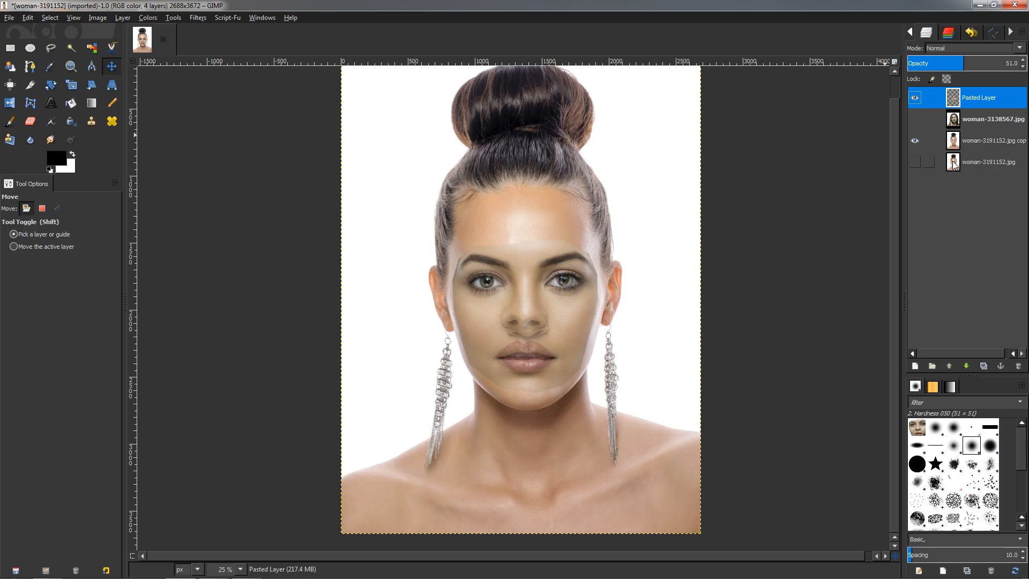
click(197, 17)
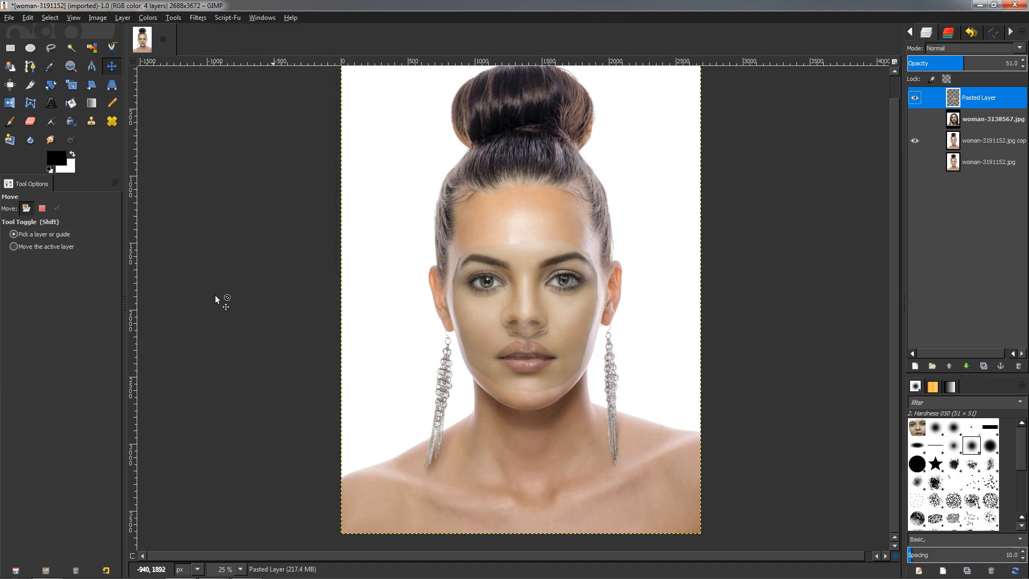
In G'MIC-Qt, search 'blend' and select the Layers > Blend [seamless] filter.
click(197, 17)
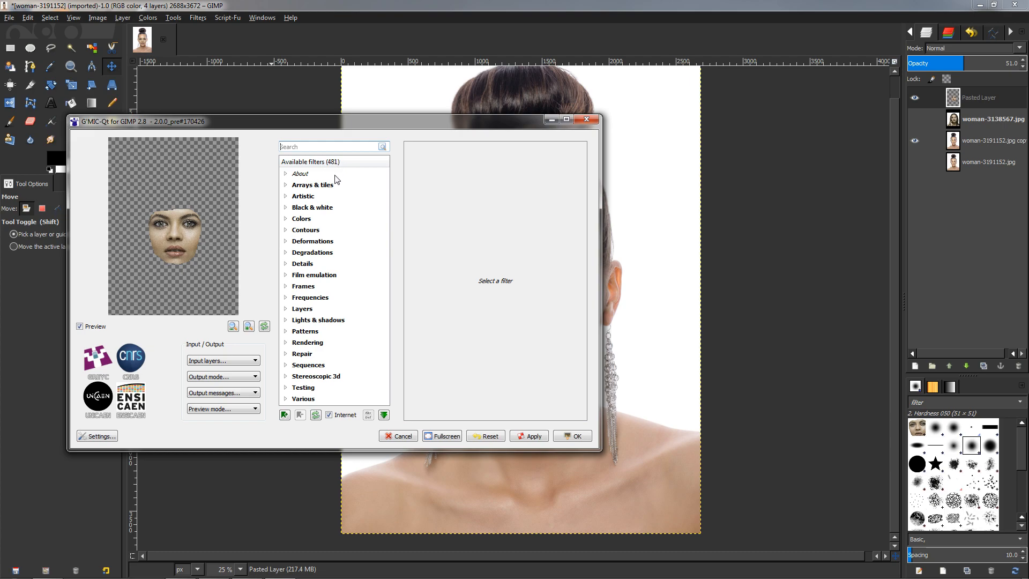
click(326, 147)
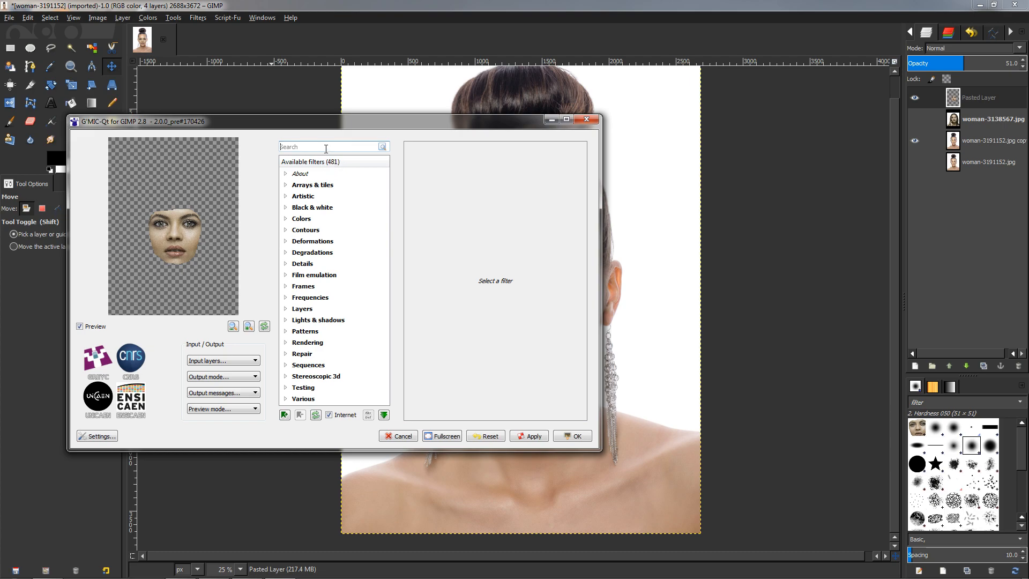
text(b)
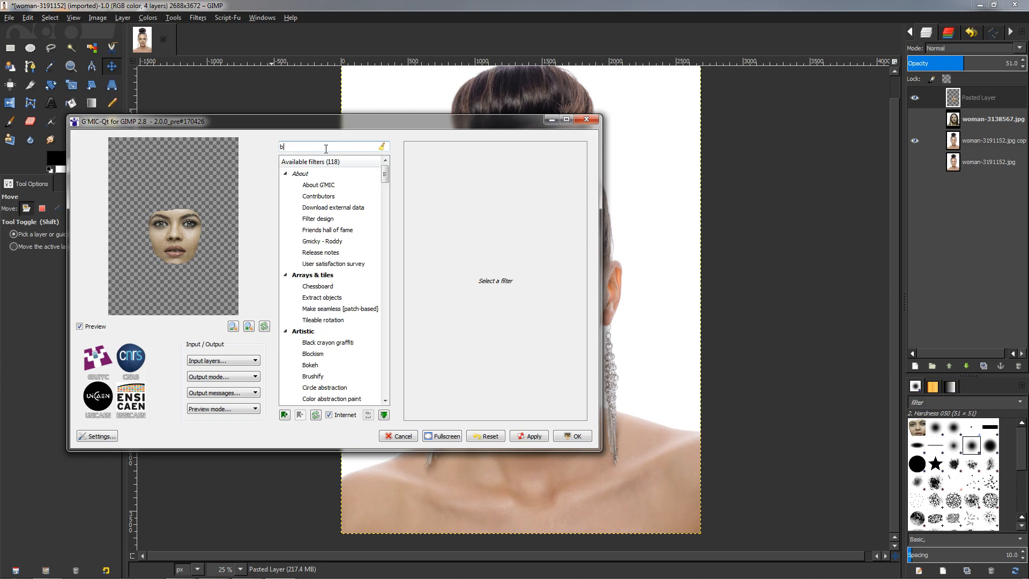
text(lend)
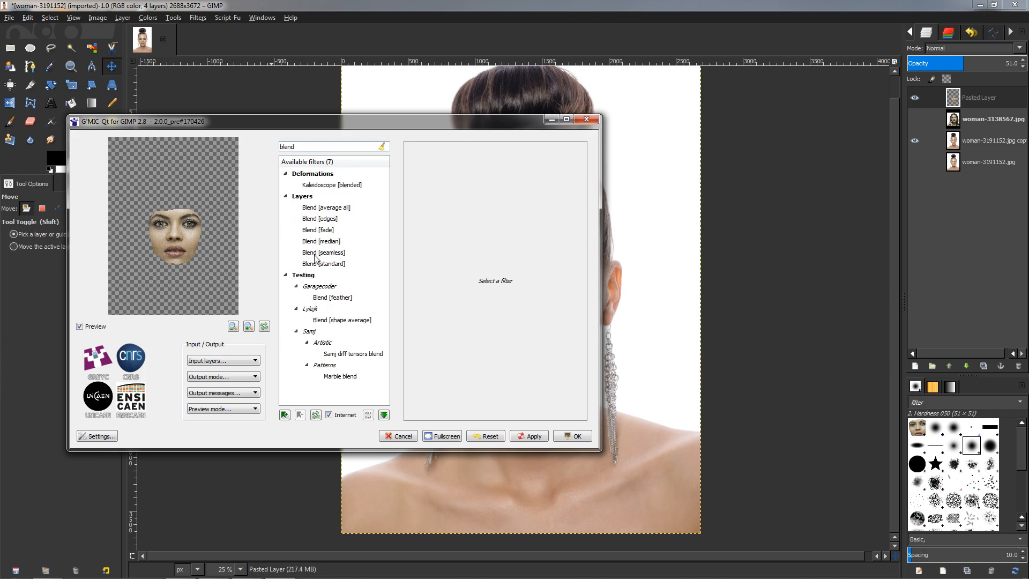
click(323, 252)
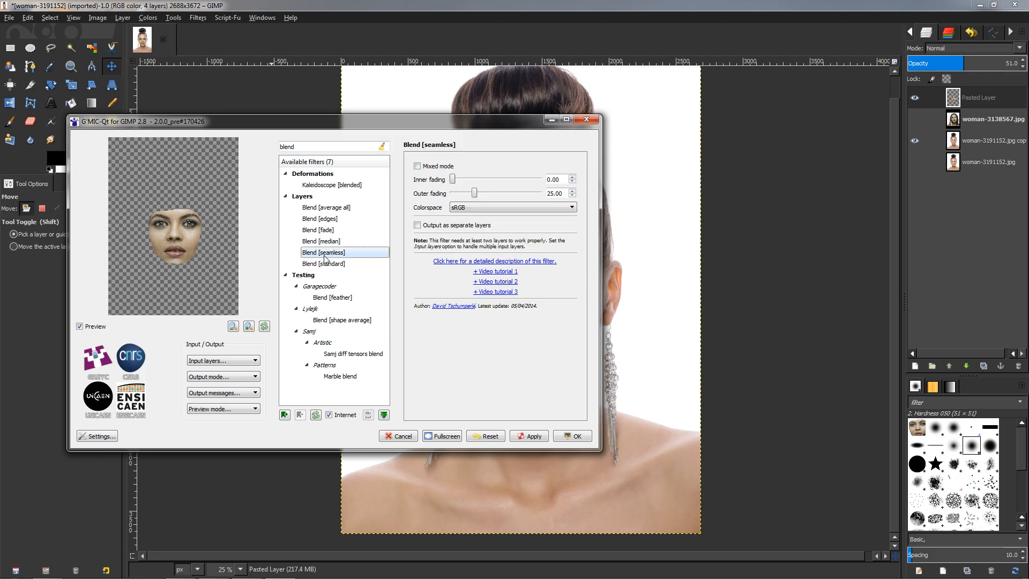
Set the blend's Input layers to All visible so both layers feed the preview.
click(222, 360)
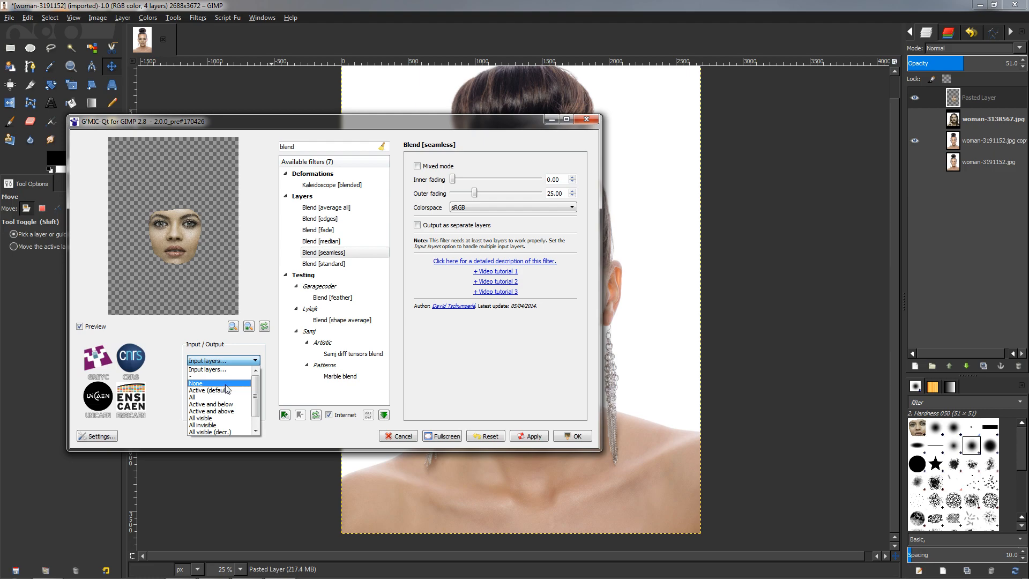
mouse_move(220, 418)
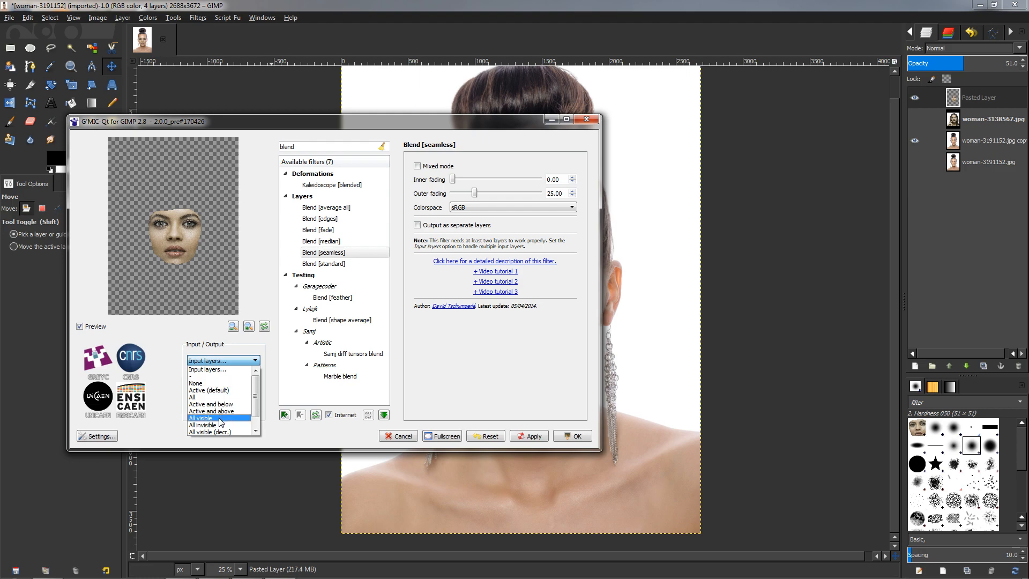
click(200, 418)
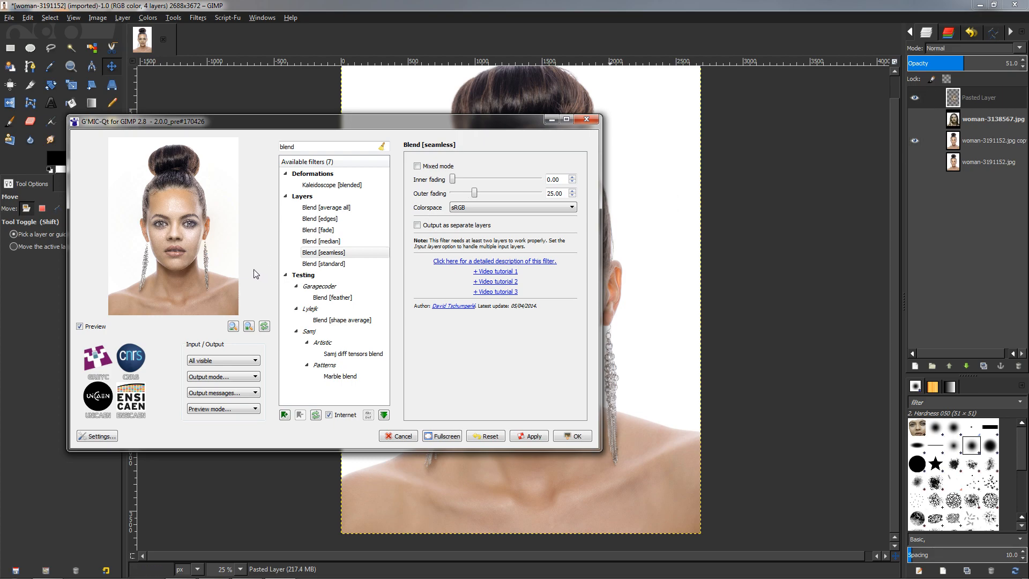
mouse_move(189, 241)
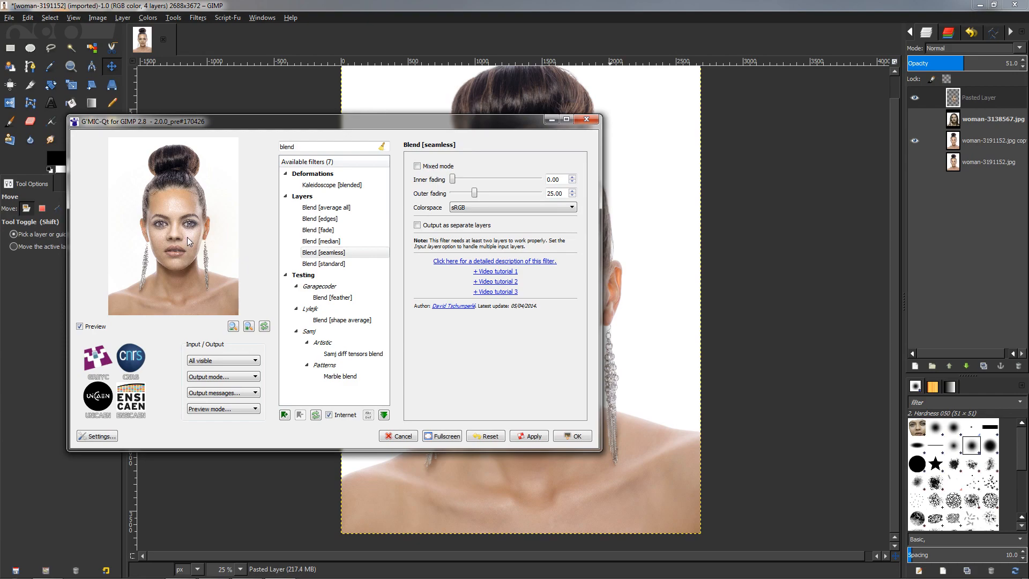
mouse_move(158, 217)
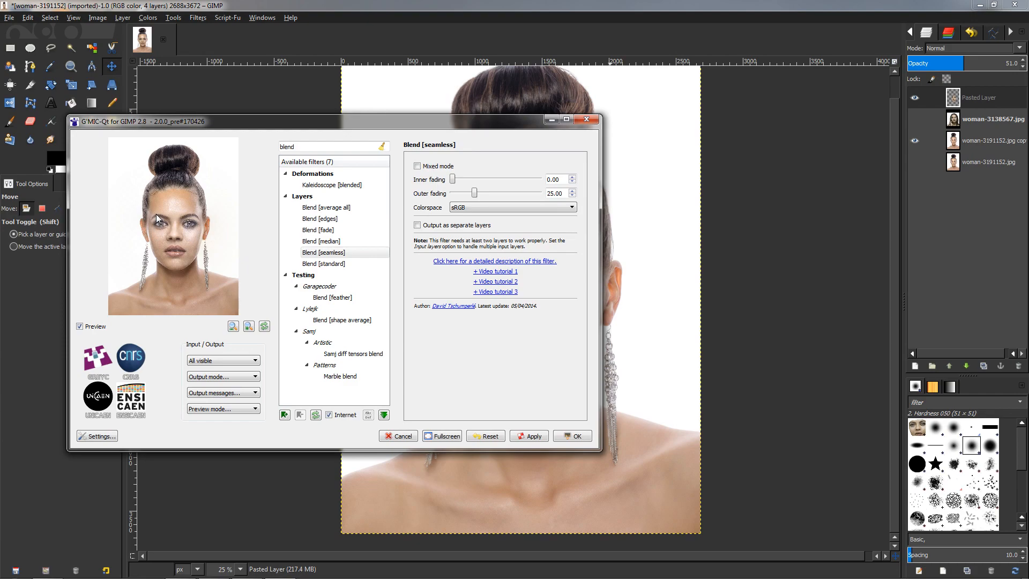
mouse_move(166, 244)
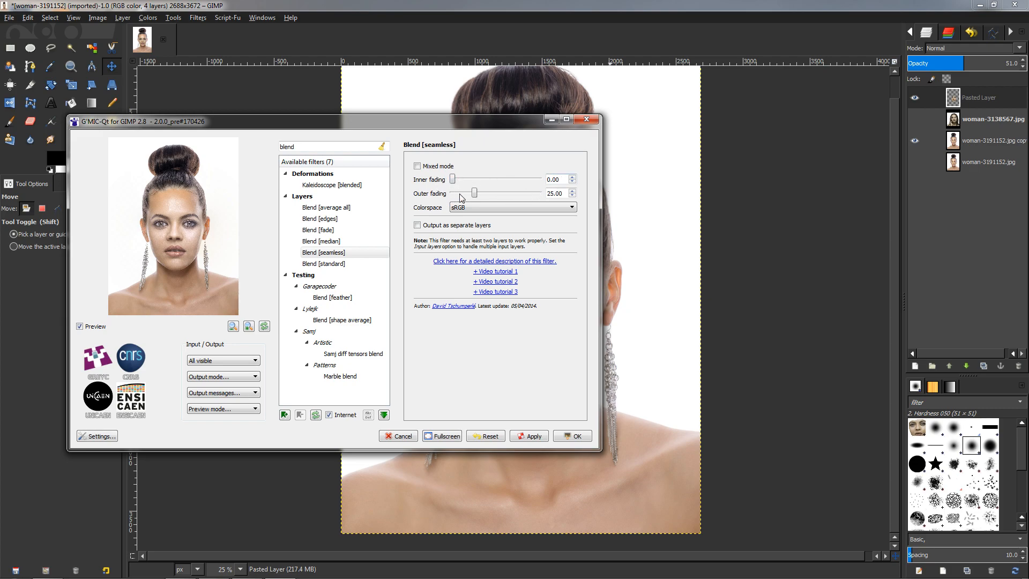
Adjust the seamless blend's outer and inner fading sliders to soften the face merge.
drag(474, 192, 451, 193)
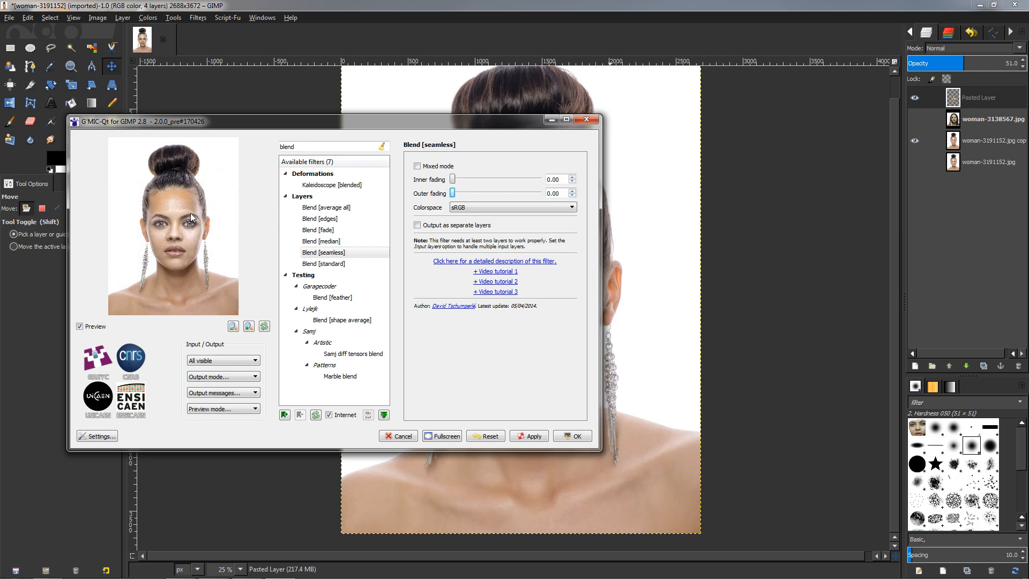
mouse_move(158, 215)
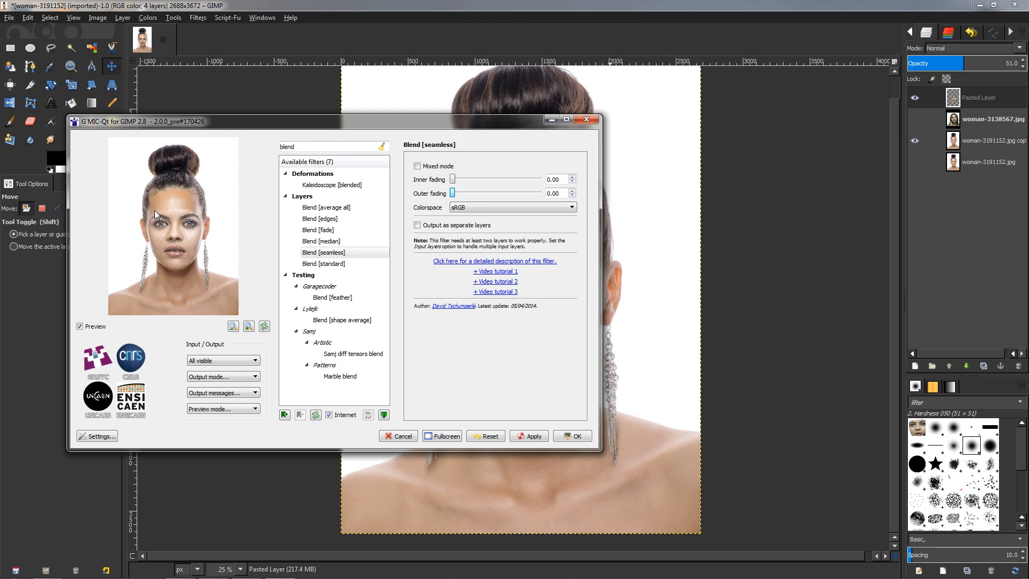
mouse_move(195, 215)
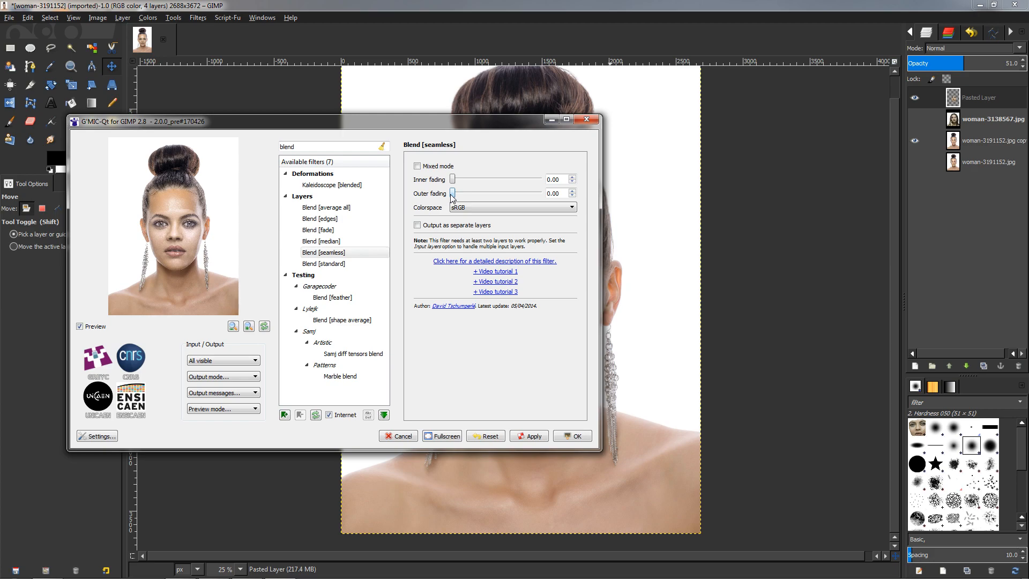
drag(452, 192, 459, 193)
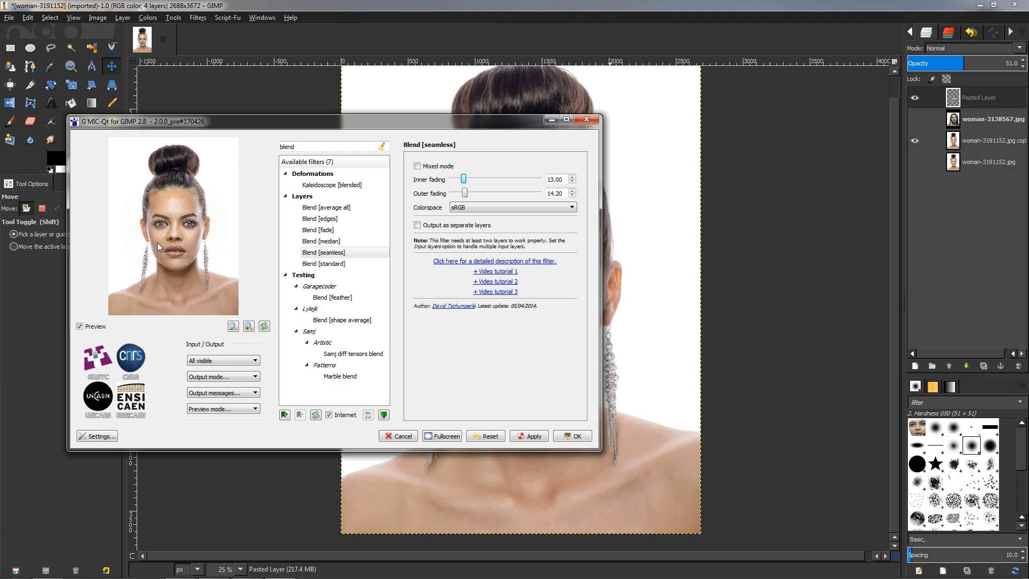
drag(461, 179, 488, 179)
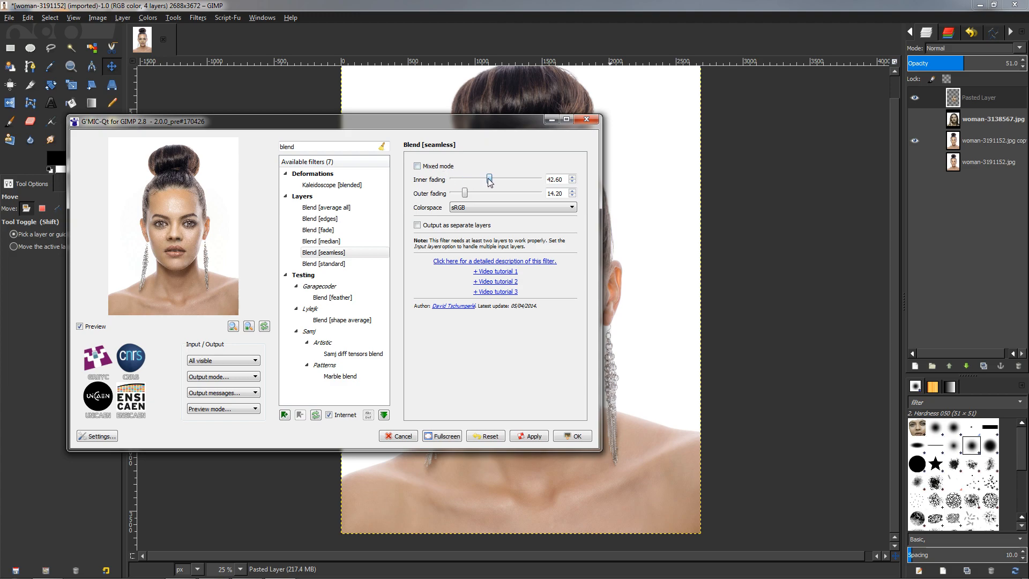
drag(488, 179, 493, 179)
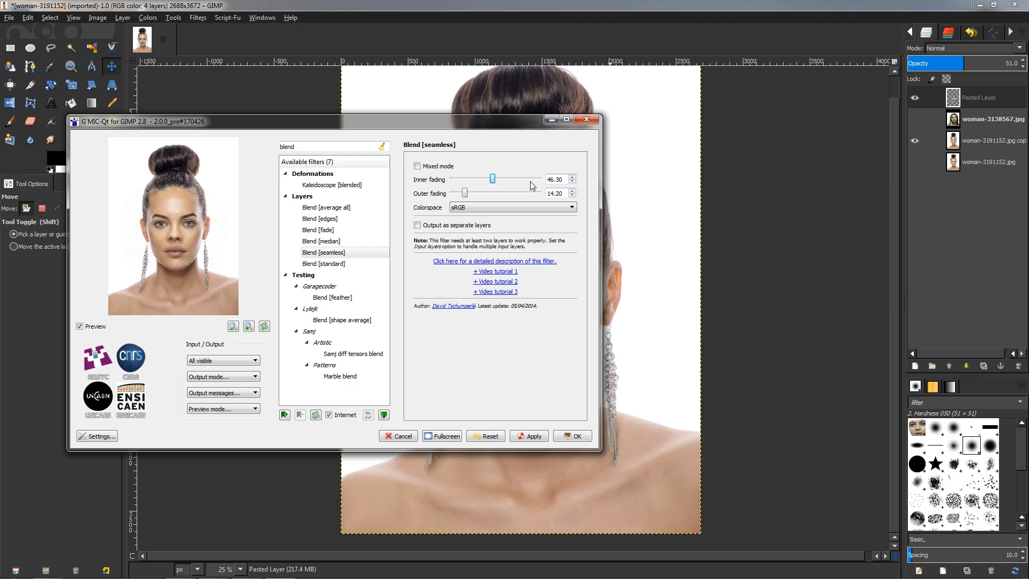
mouse_move(185, 250)
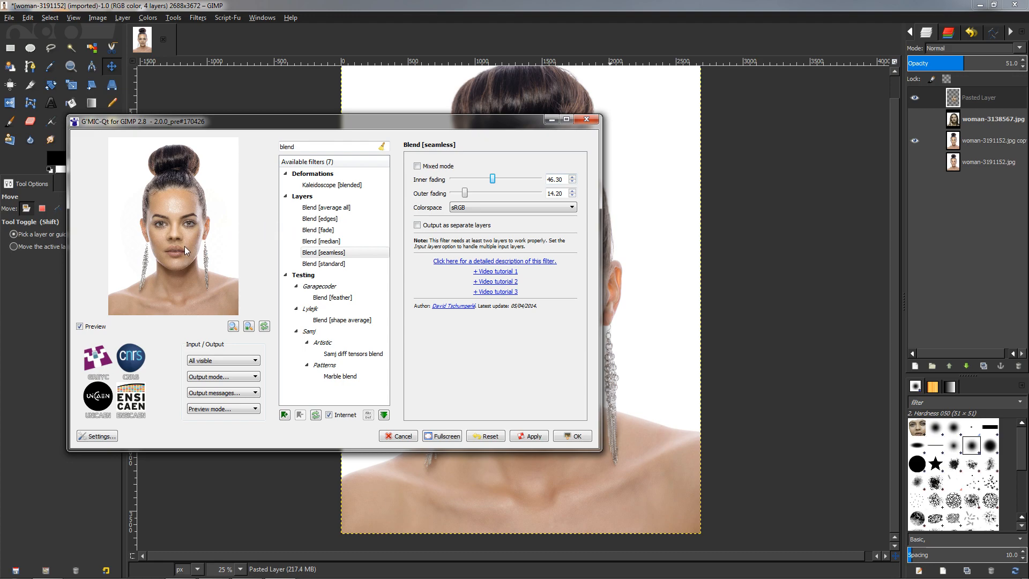
mouse_move(189, 246)
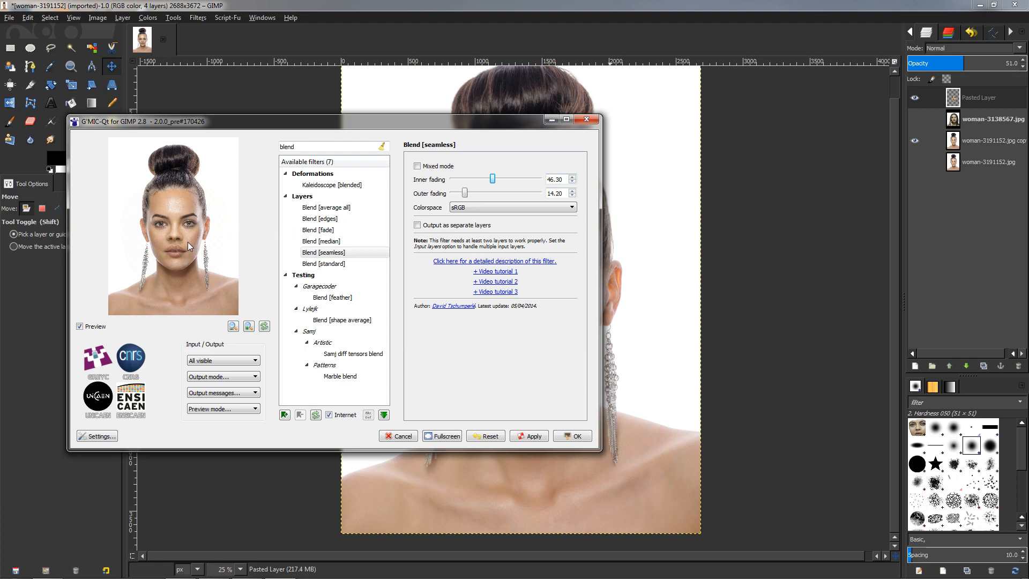
mouse_move(168, 244)
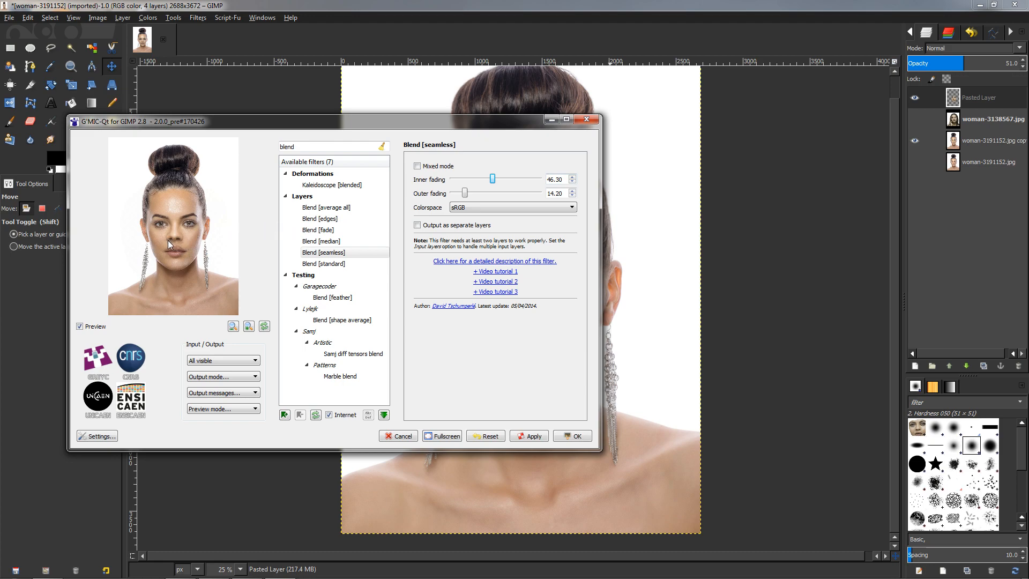
mouse_move(218, 250)
text(12)
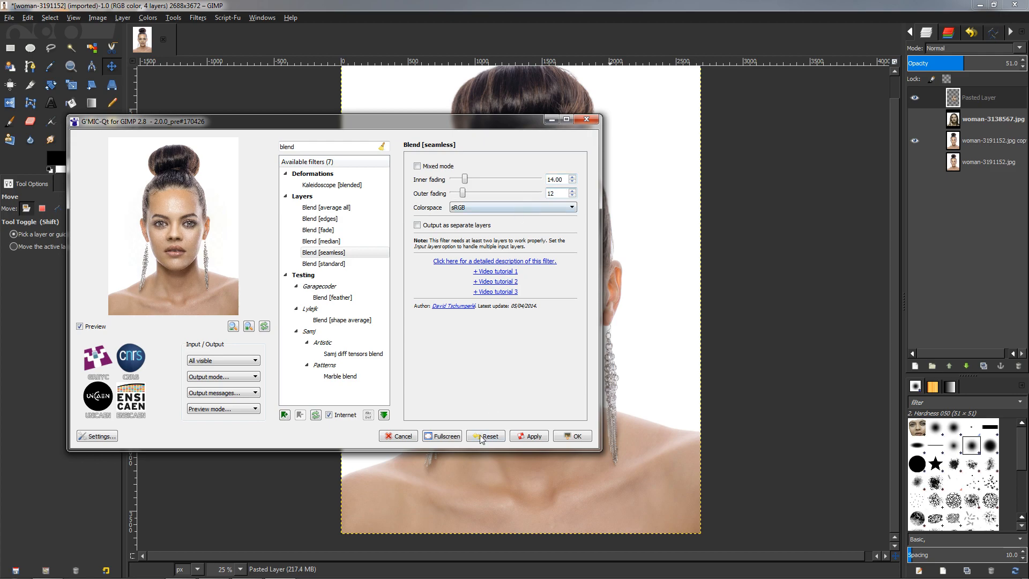
Apply the seamless blend at inner fading 14, outer 12, and move the dialog aside.
click(528, 436)
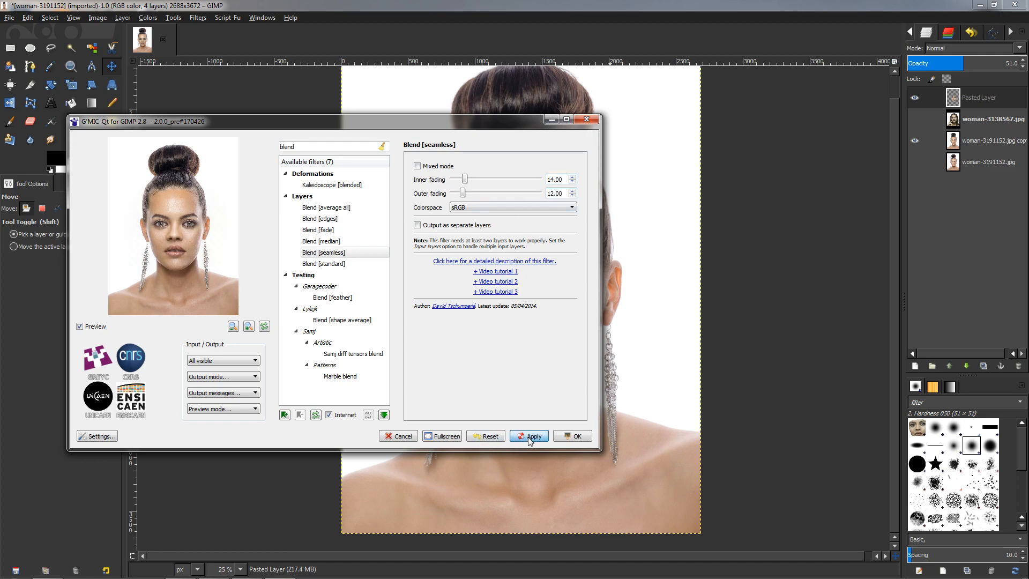
click(528, 436)
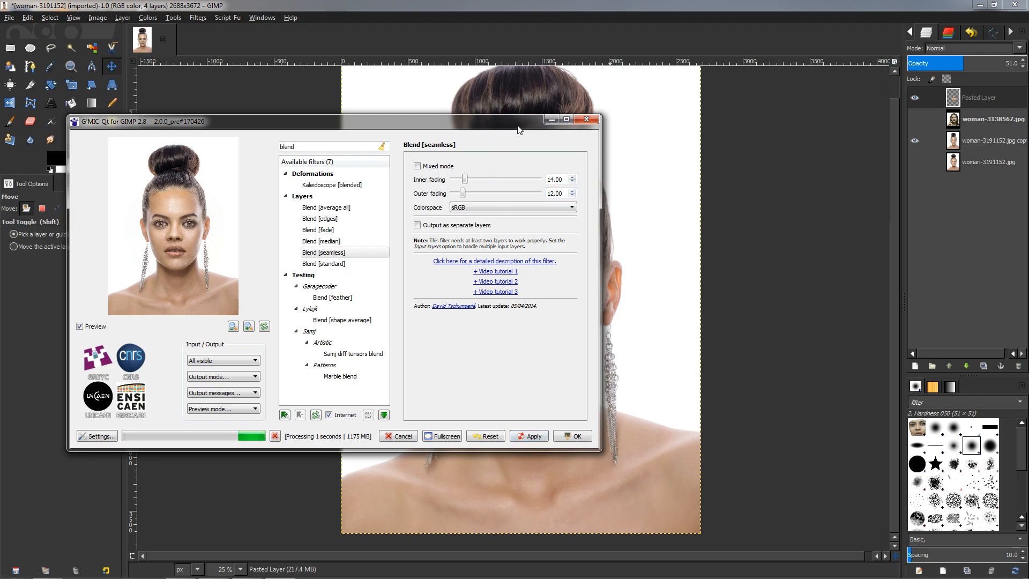
drag(519, 119, 479, 127)
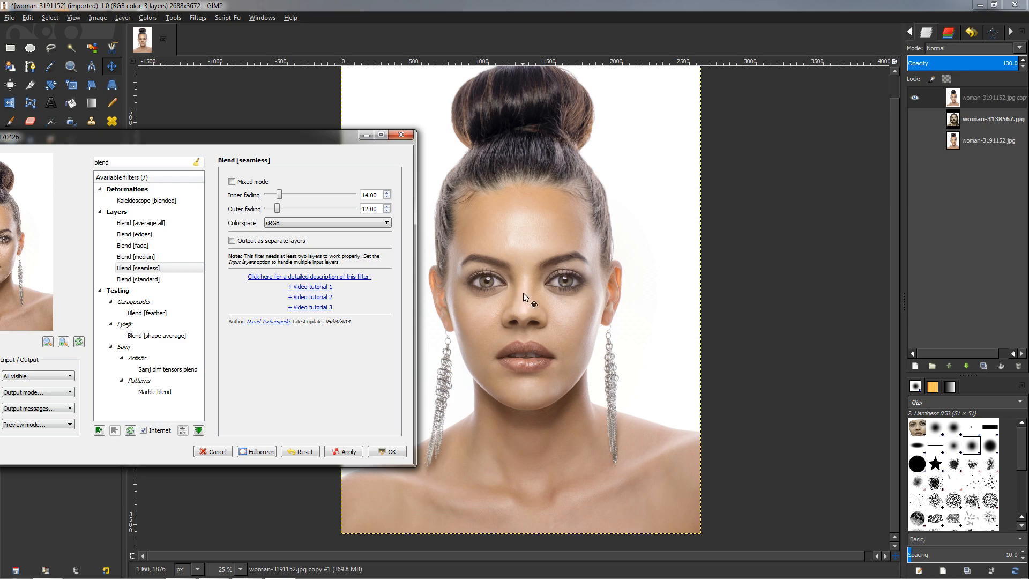
Close G'MIC, then hide and re-show the blended layer to compare with the original.
click(212, 451)
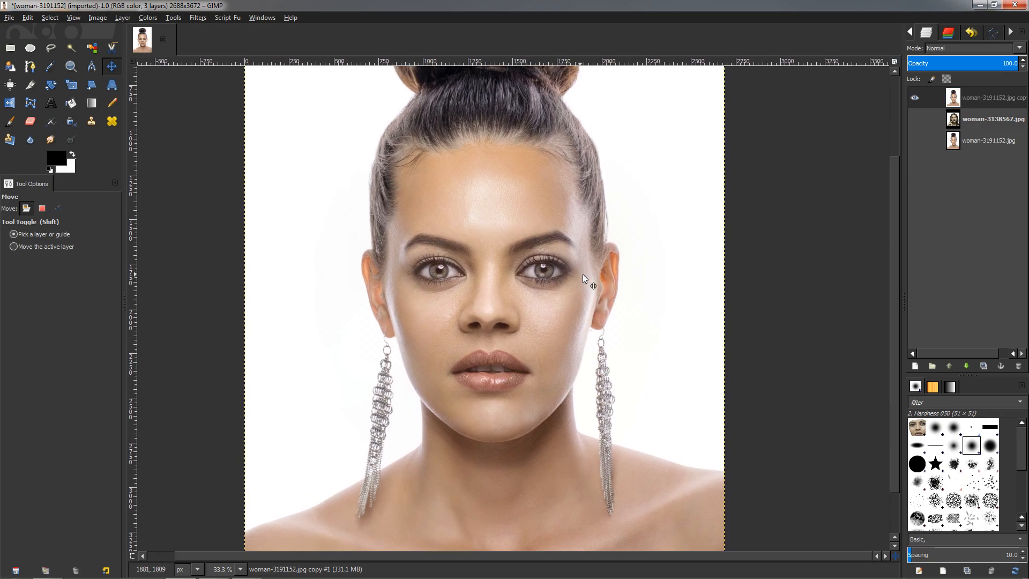
mouse_move(445, 285)
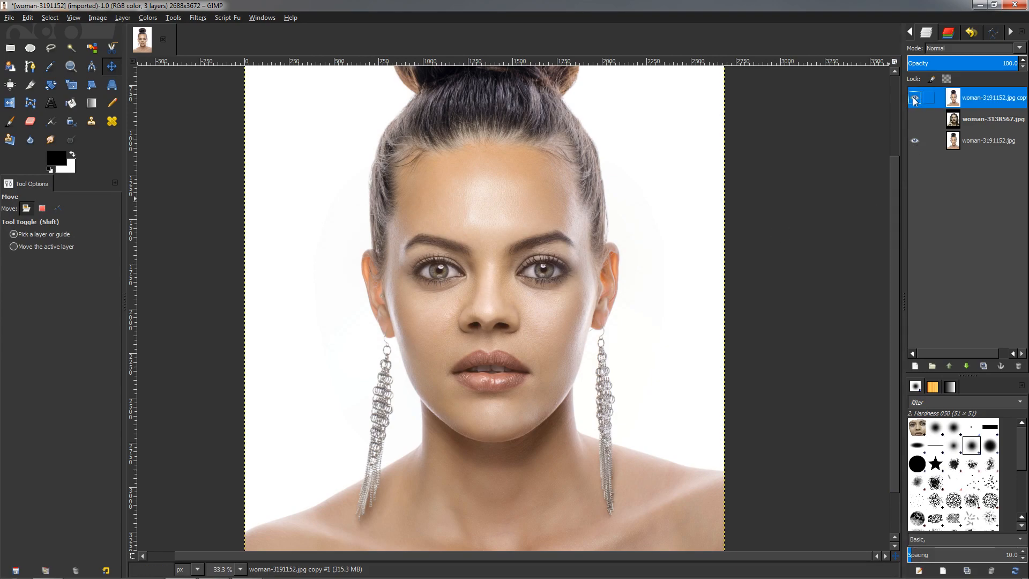
click(914, 98)
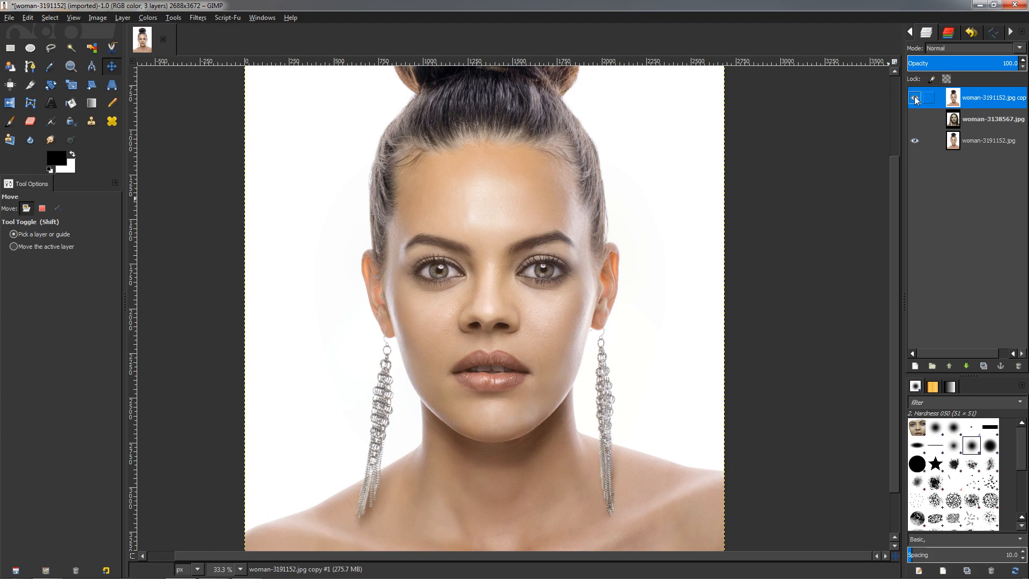
click(914, 97)
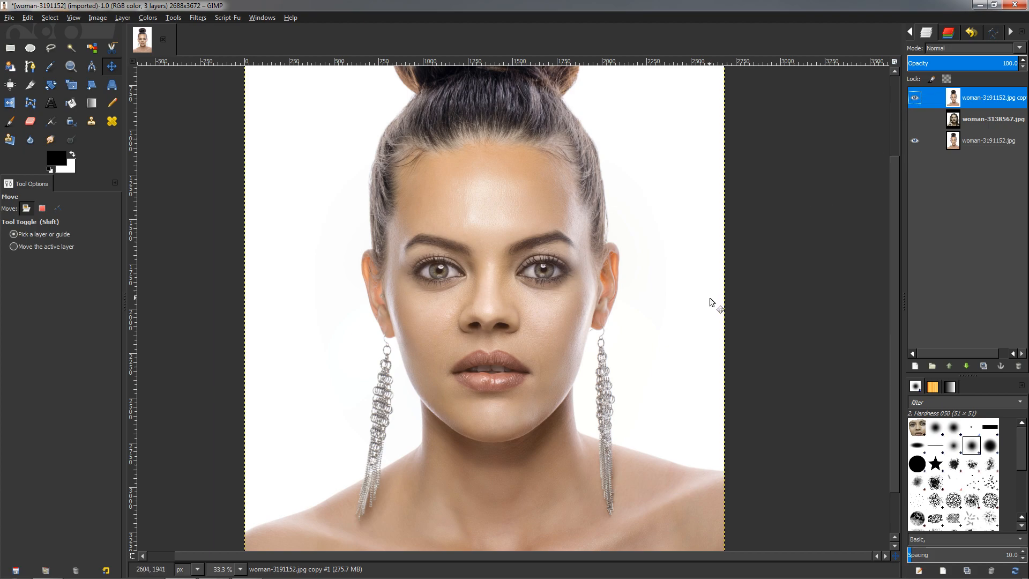
mouse_move(735, 236)
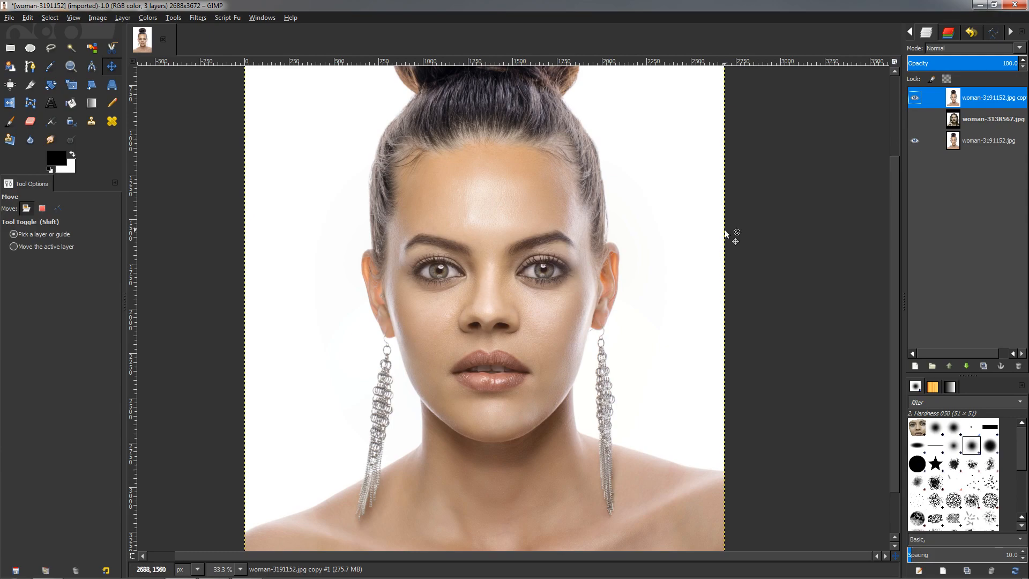
mouse_move(718, 241)
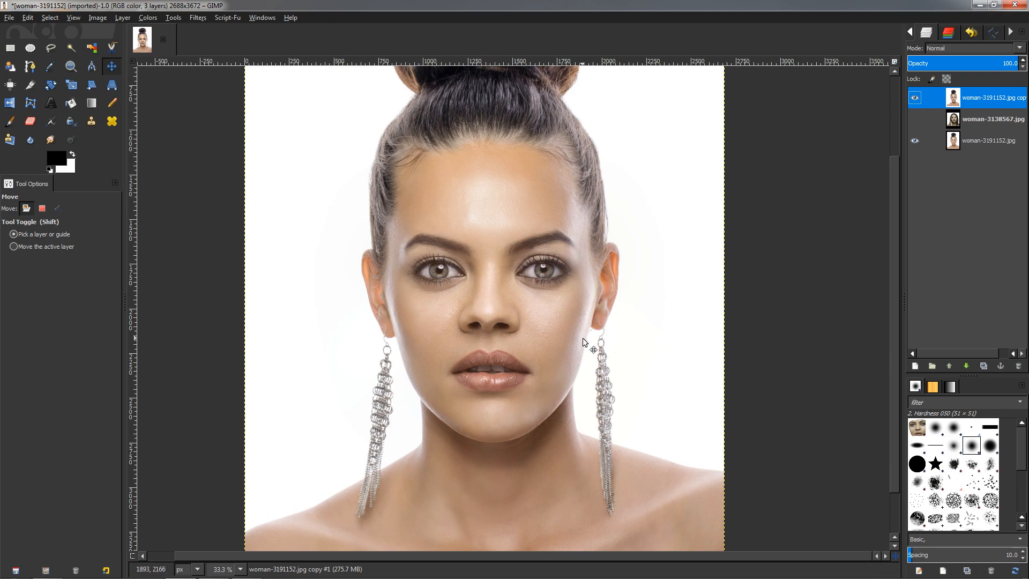
mouse_move(648, 289)
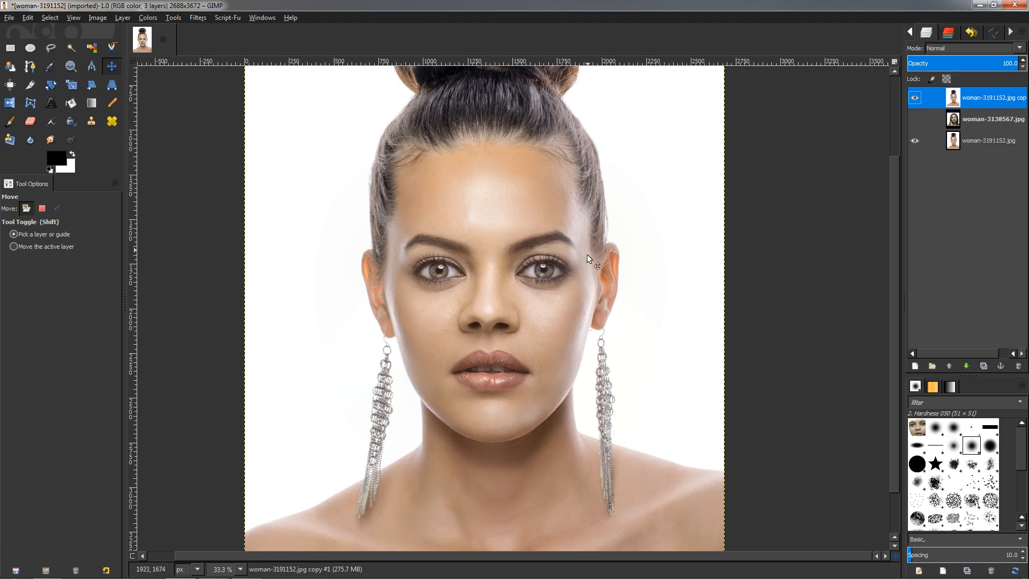
mouse_move(415, 366)
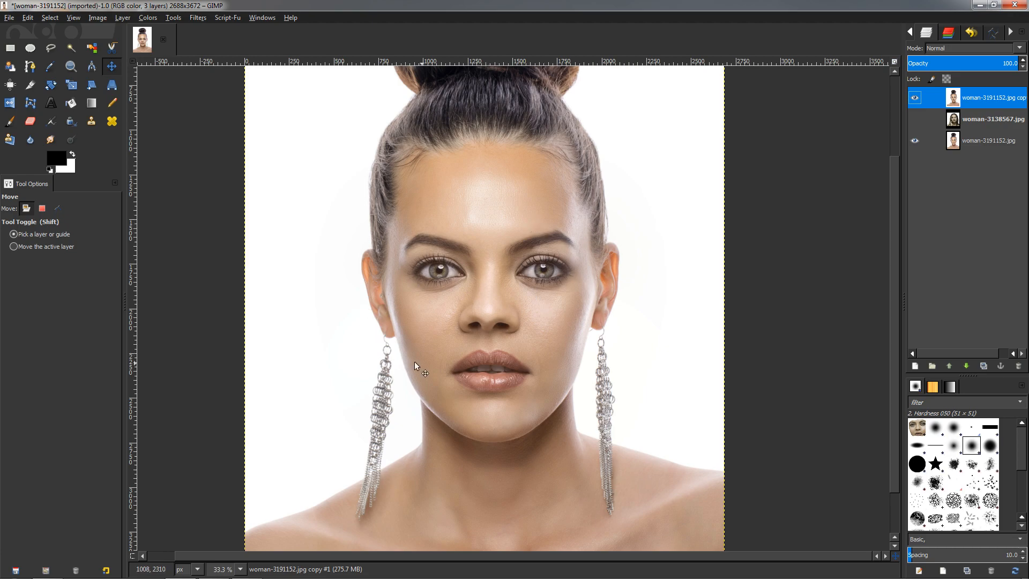
mouse_move(679, 291)
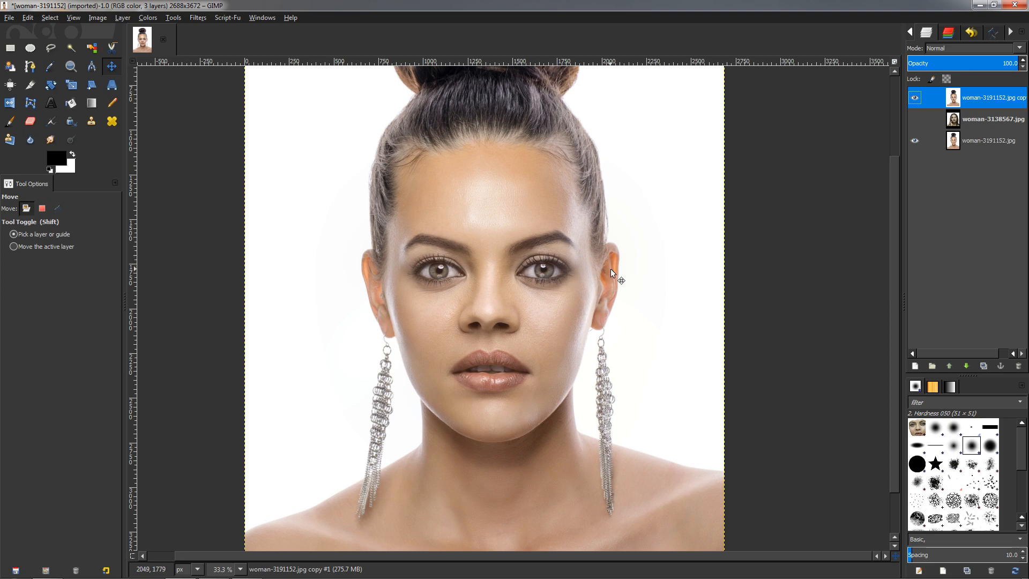
mouse_move(587, 254)
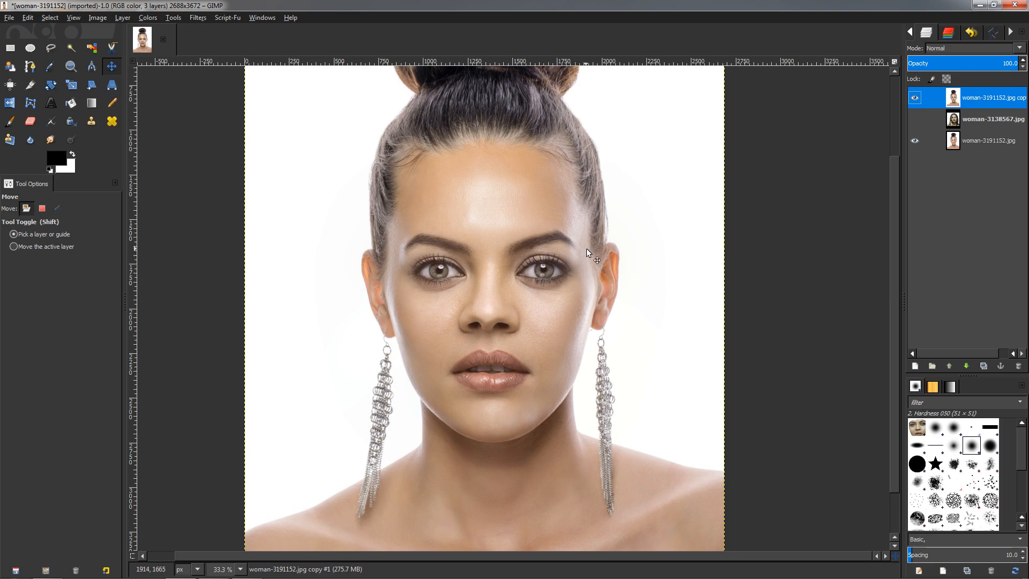
mouse_move(595, 255)
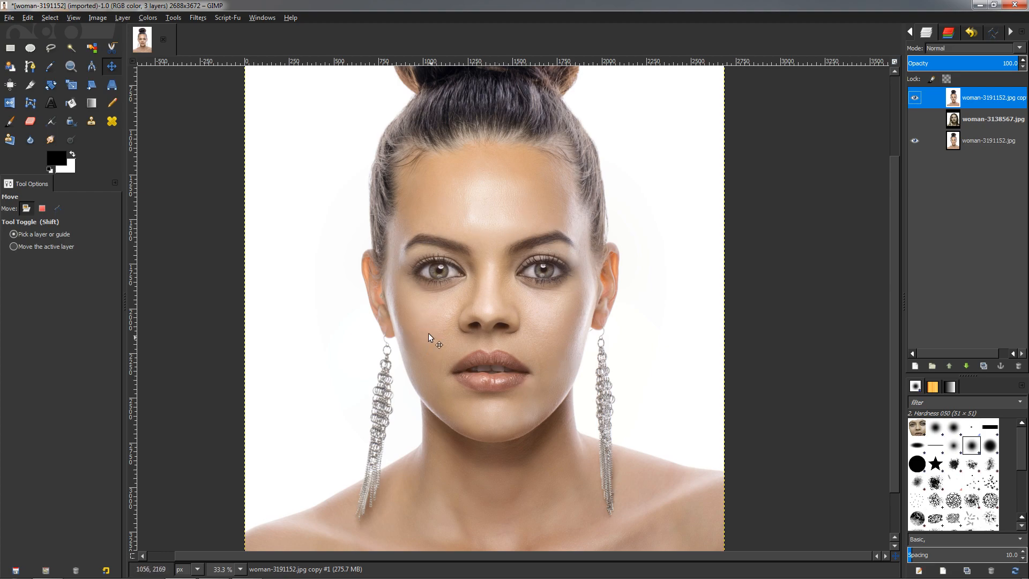
mouse_move(516, 304)
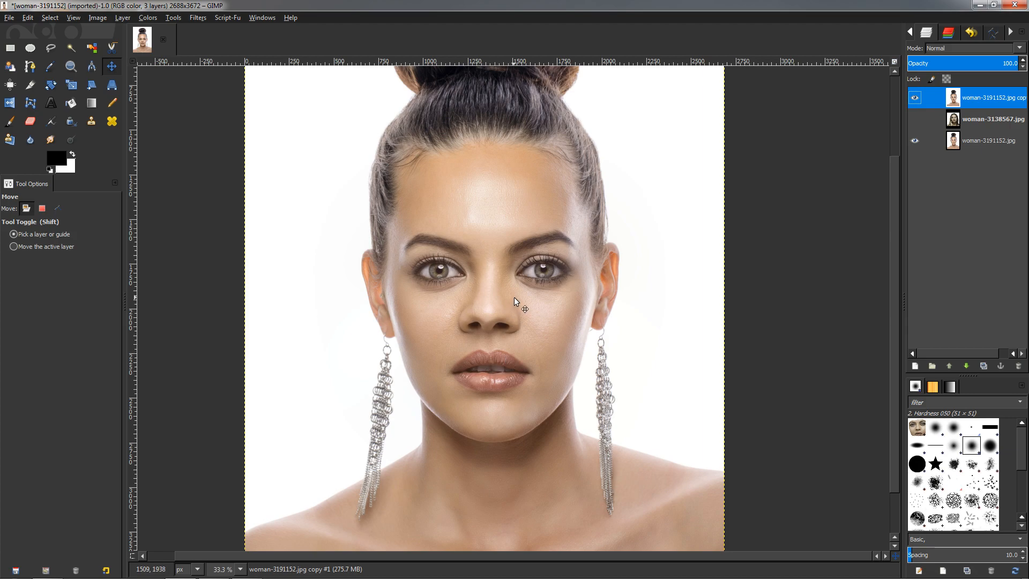
mouse_move(491, 348)
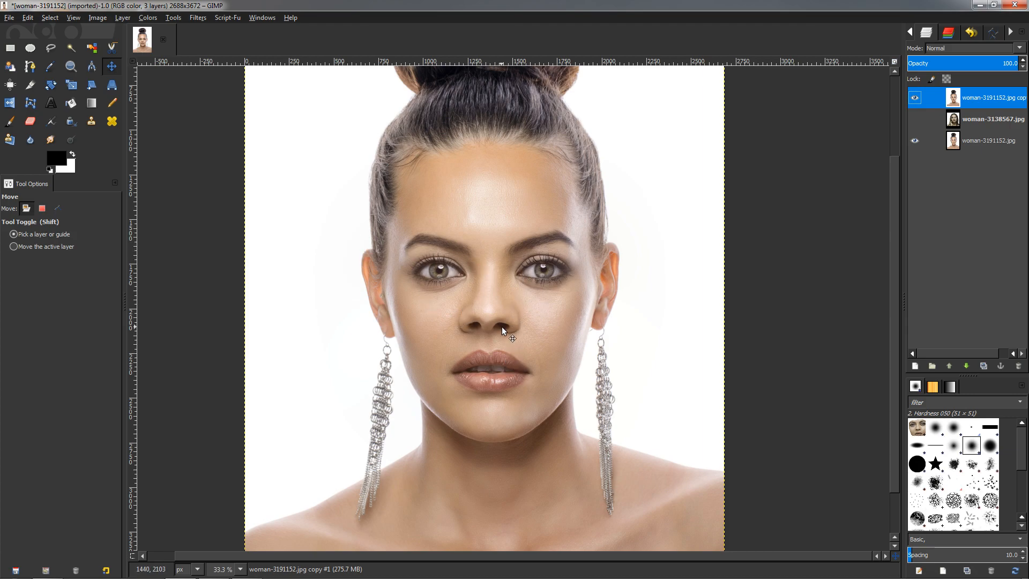
mouse_move(512, 331)
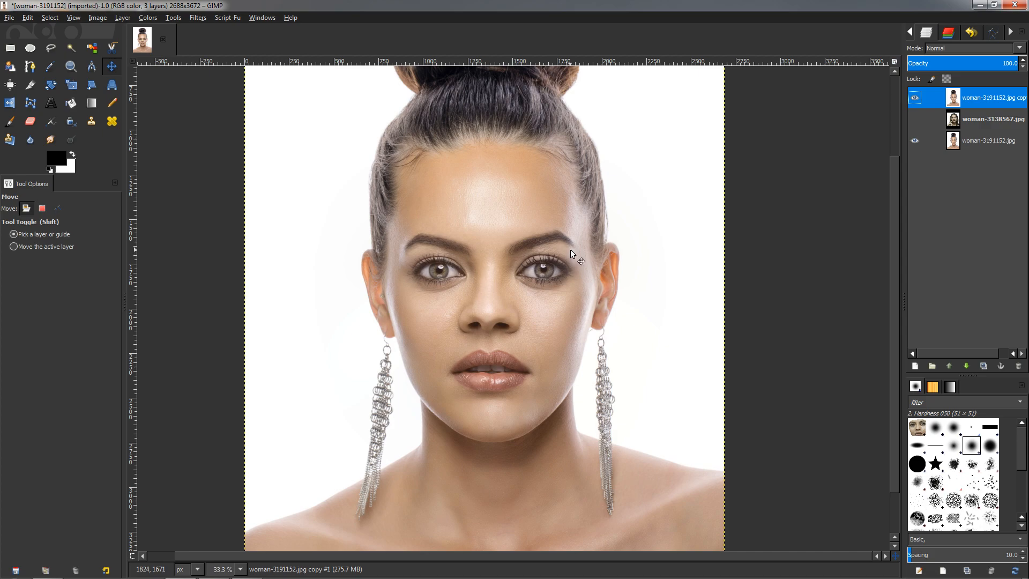
mouse_move(550, 247)
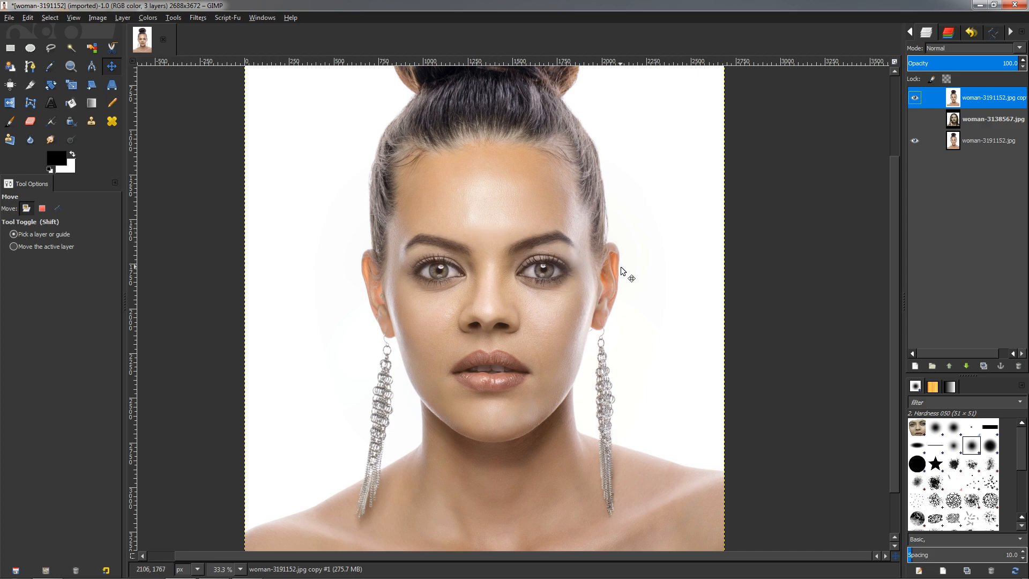
mouse_move(509, 305)
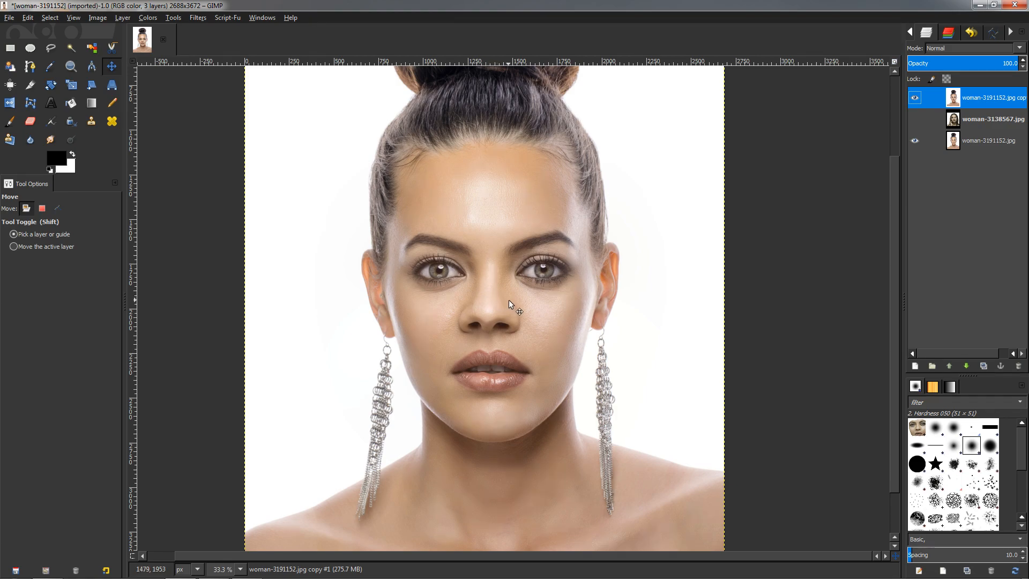